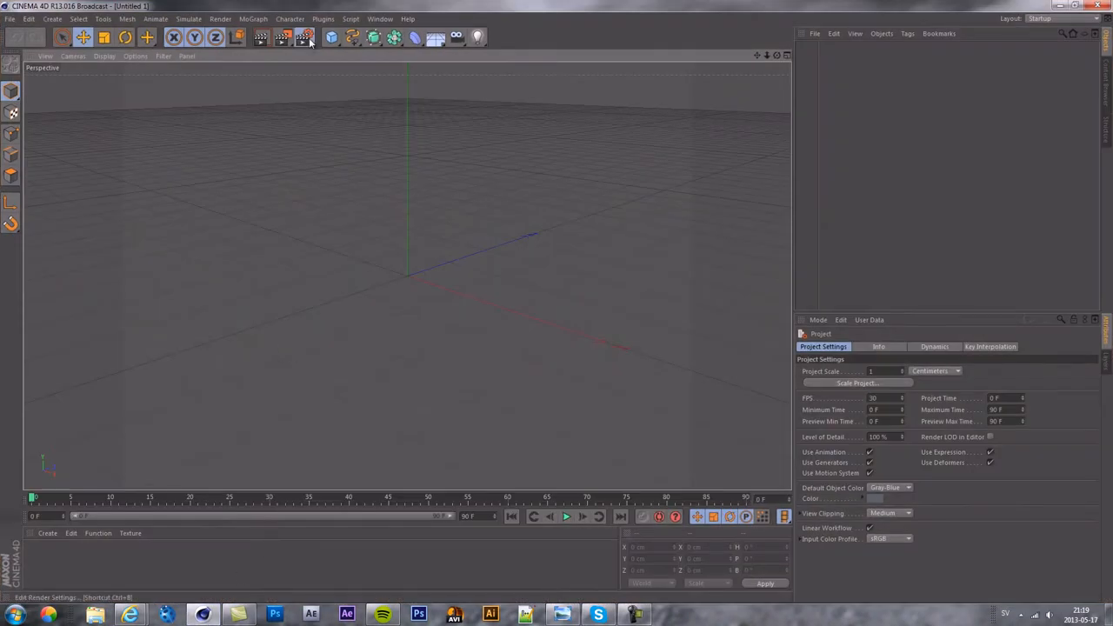
# Step: Open the saved Husqvaarna lightroom lighting and materials scene
pyautogui.click(305, 37)
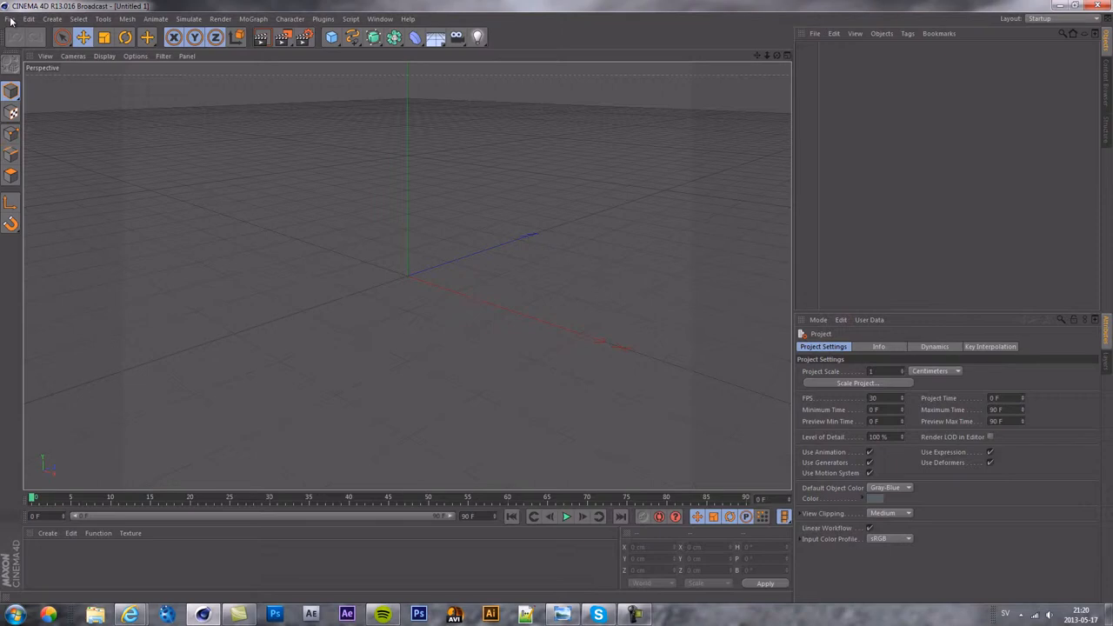
pyautogui.click(30, 18)
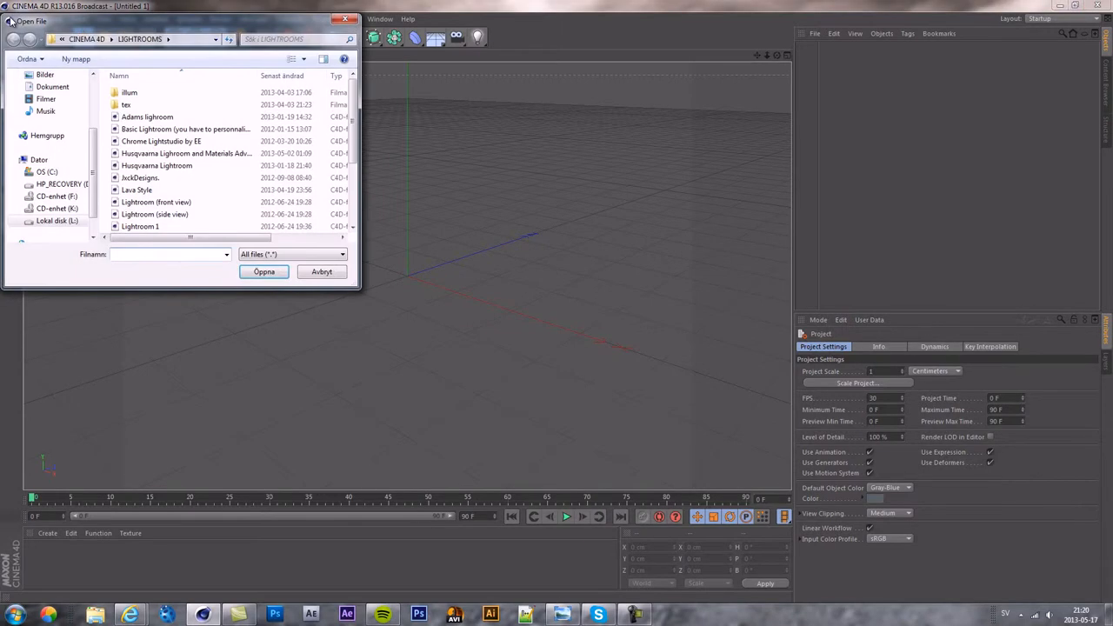
pyautogui.click(322, 271)
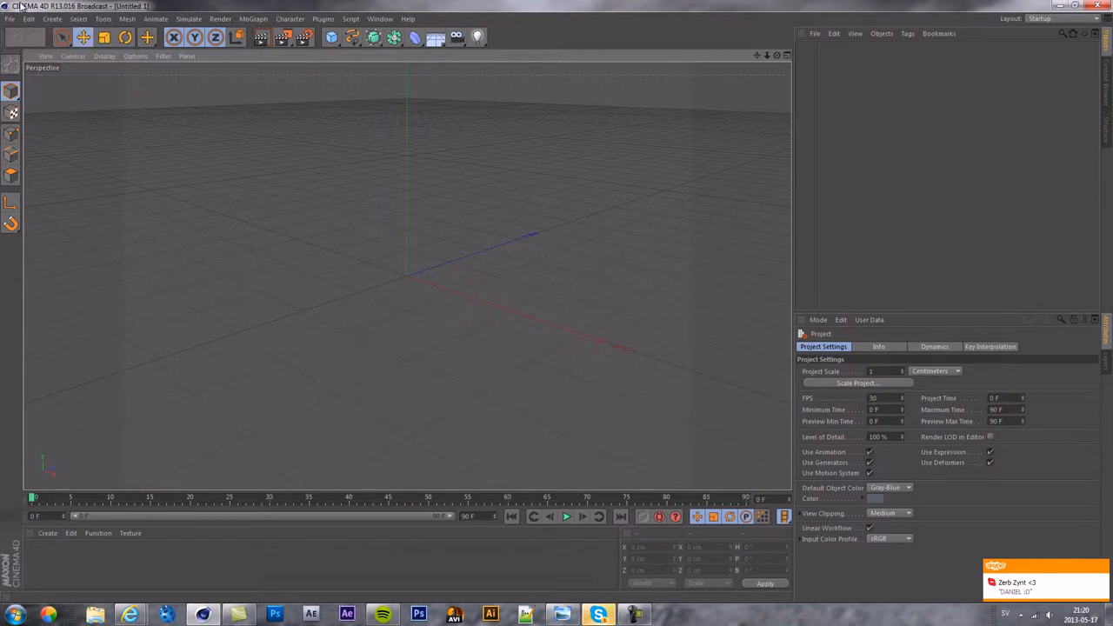
pyautogui.click(29, 18)
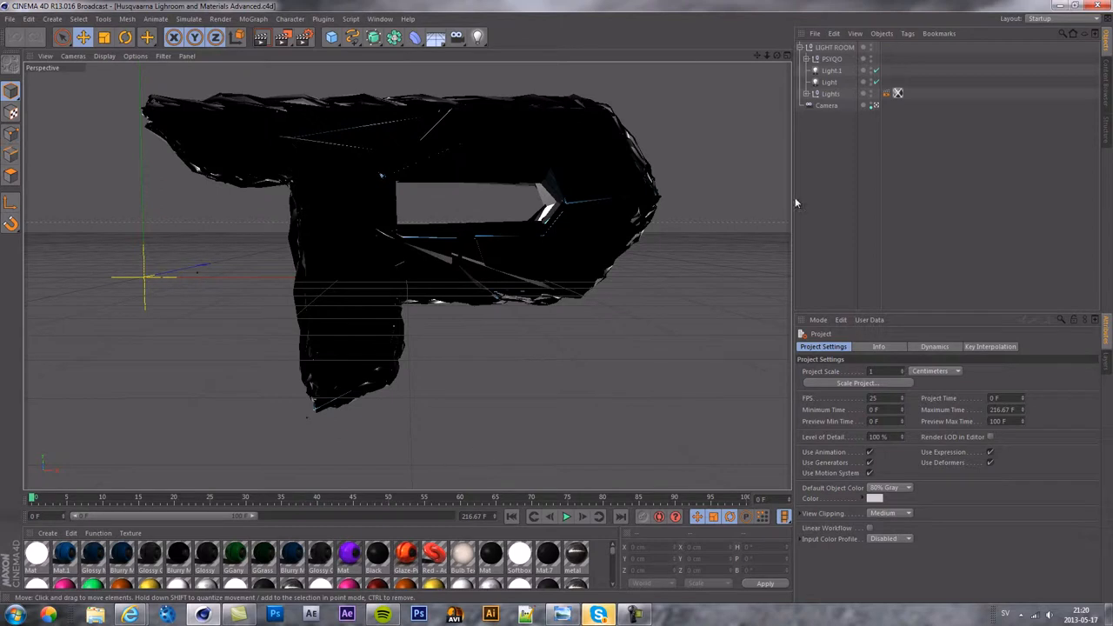
pyautogui.moveTo(815, 58)
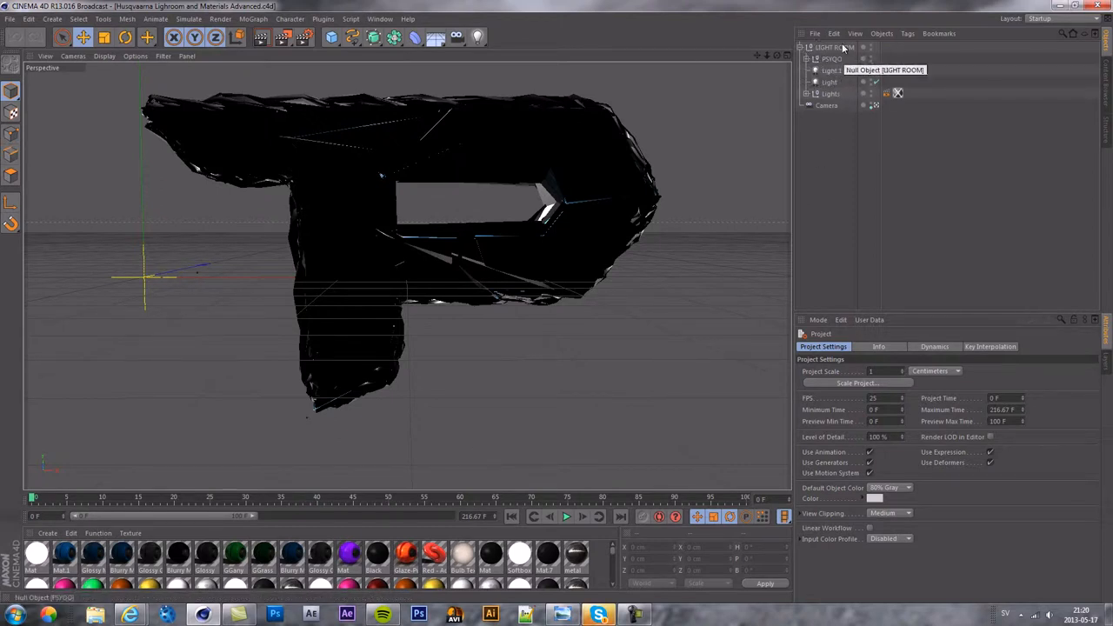
# Step: Delete the black PSYQO logo, add a MoText object, and dismiss the update notice
pyautogui.click(831, 58)
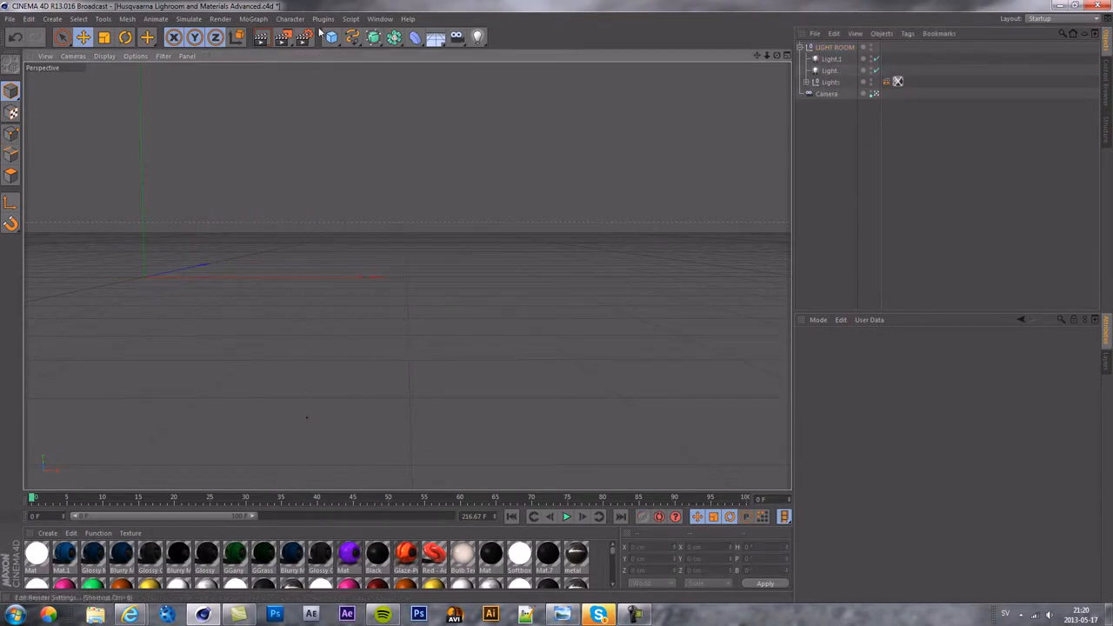
pyautogui.click(253, 18)
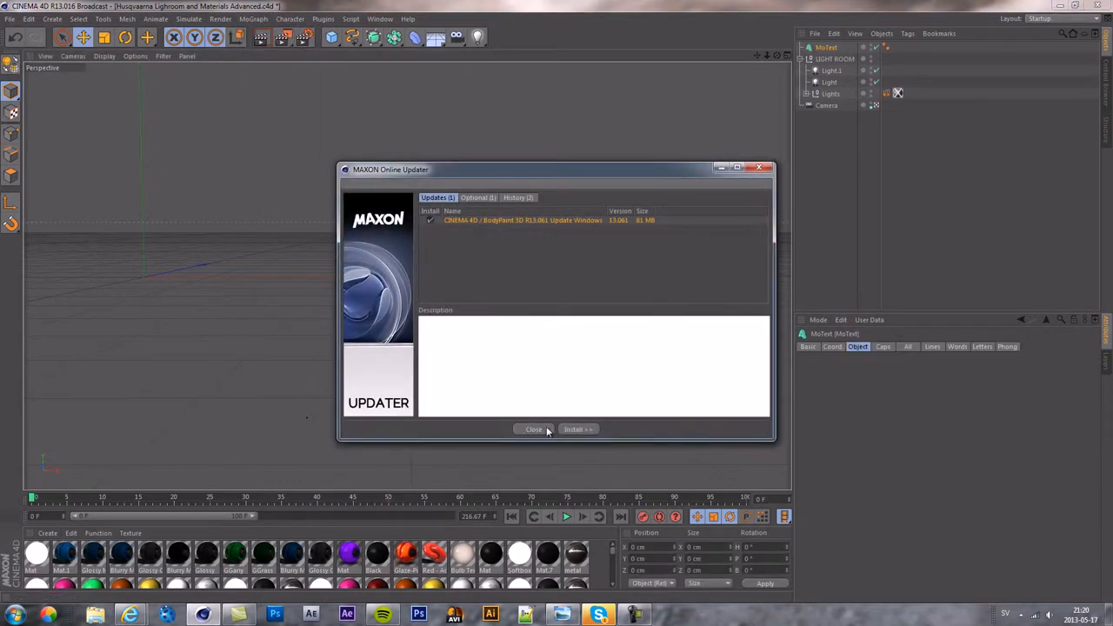
pyautogui.click(533, 429)
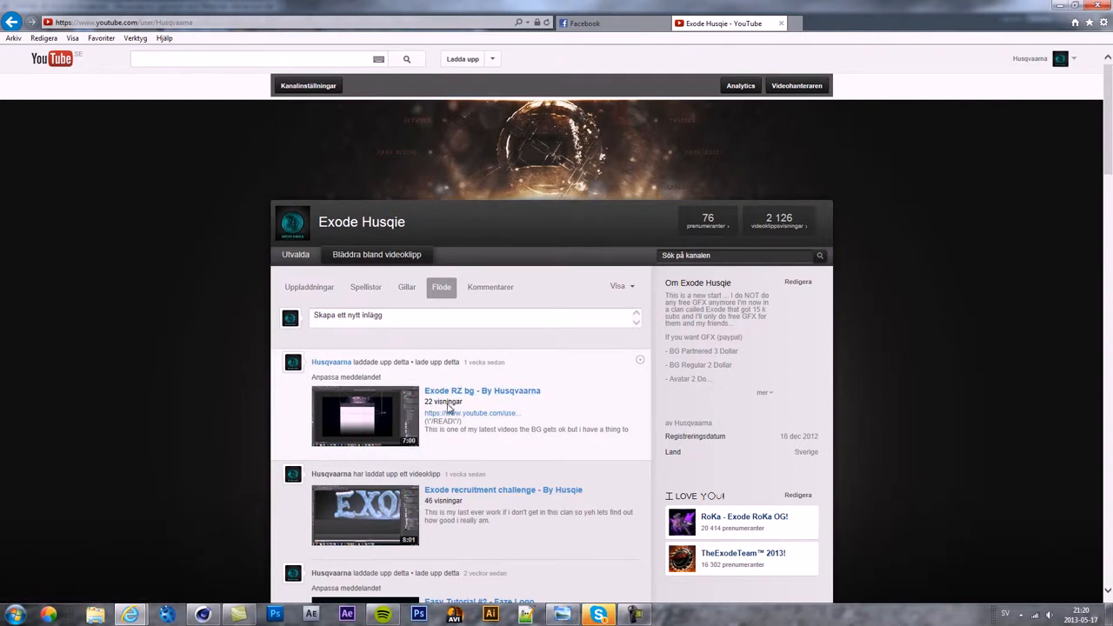
# Step: Scroll through the Exode Husqie Flöde feed and back up to the banner
pyautogui.scroll(-3)
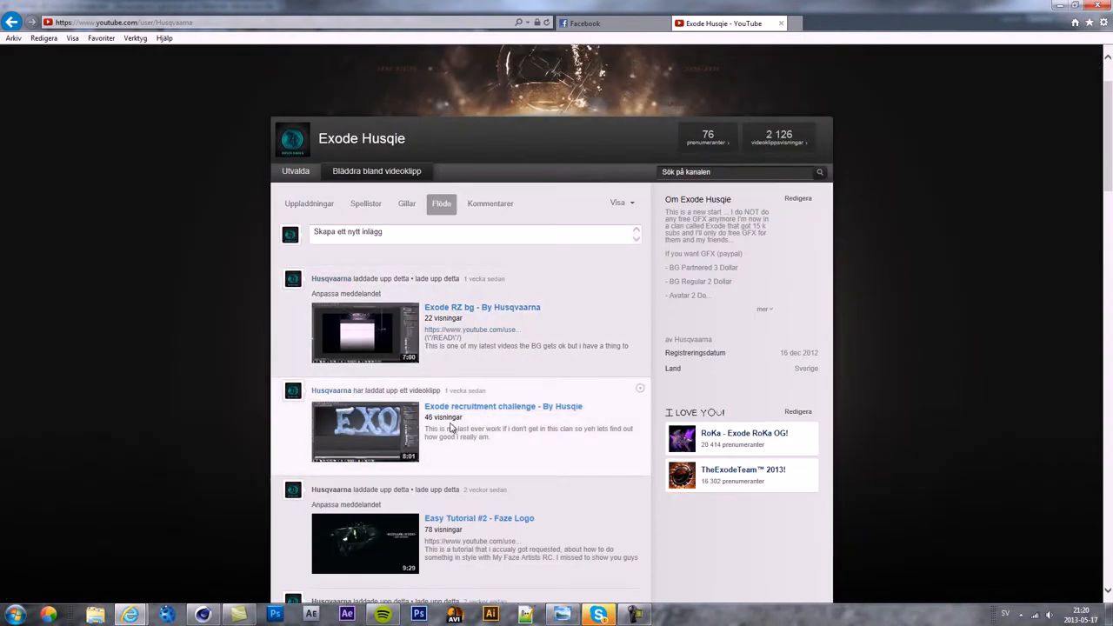
pyautogui.moveTo(458, 406)
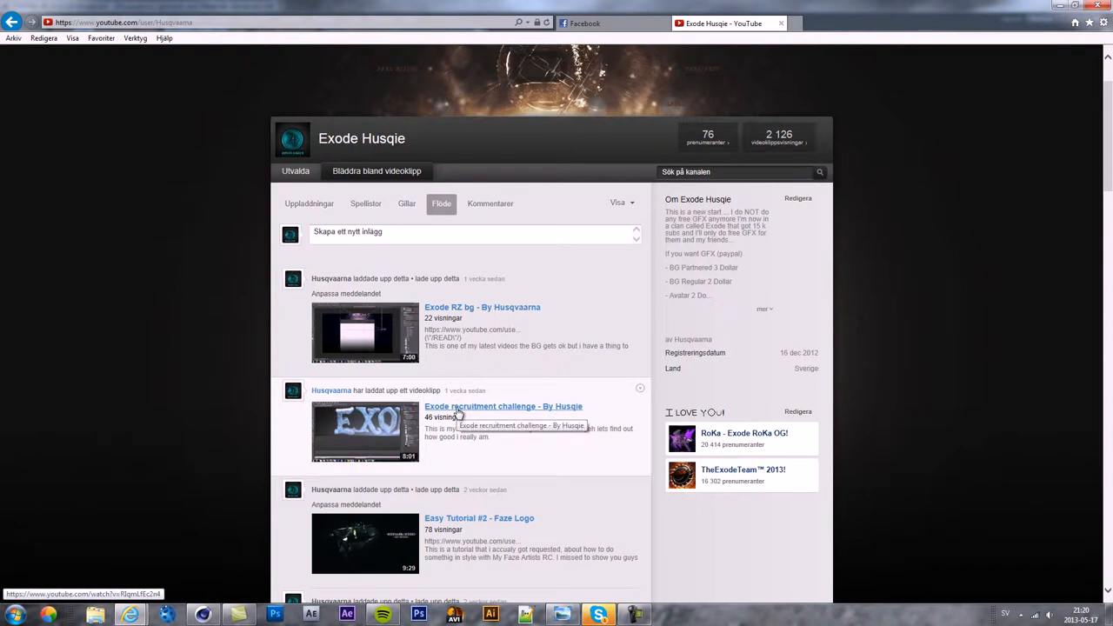
pyautogui.scroll(-3)
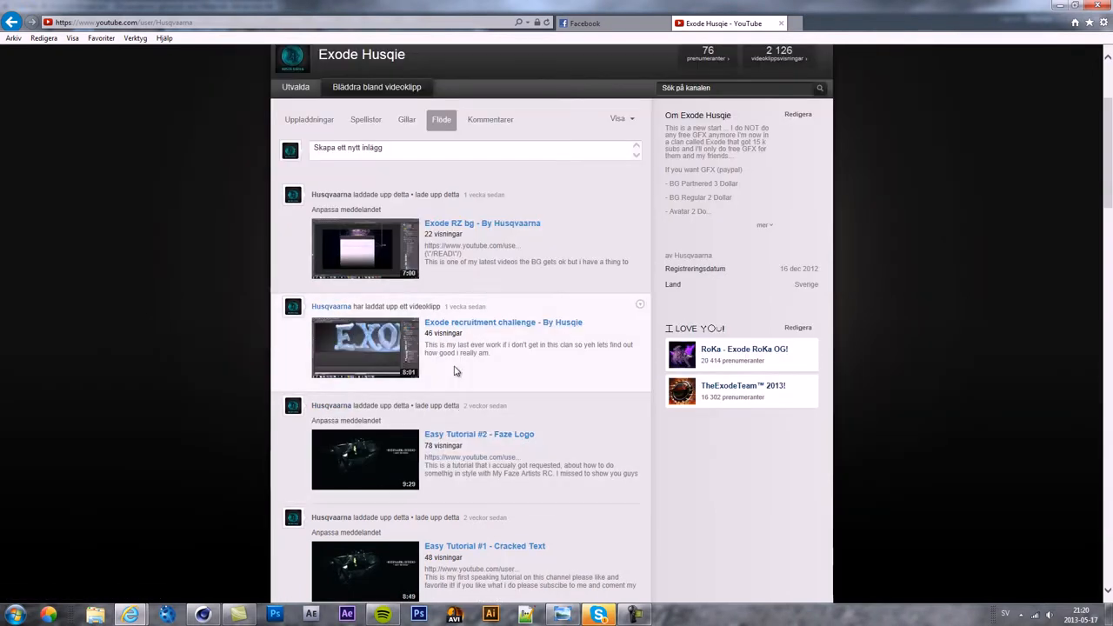
pyautogui.scroll(-3)
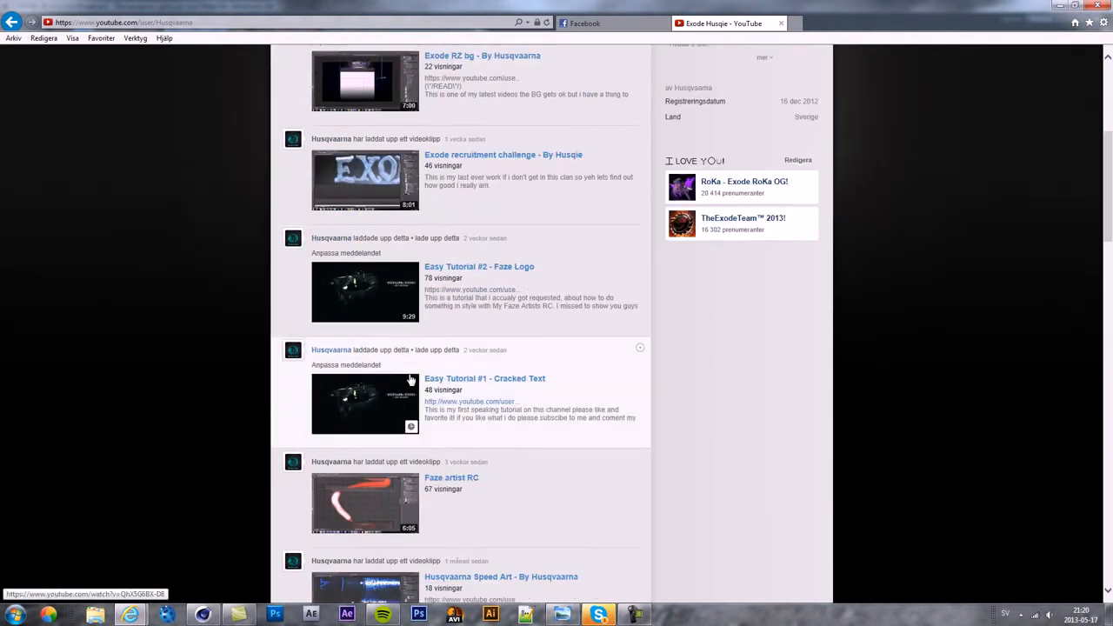
pyautogui.scroll(3)
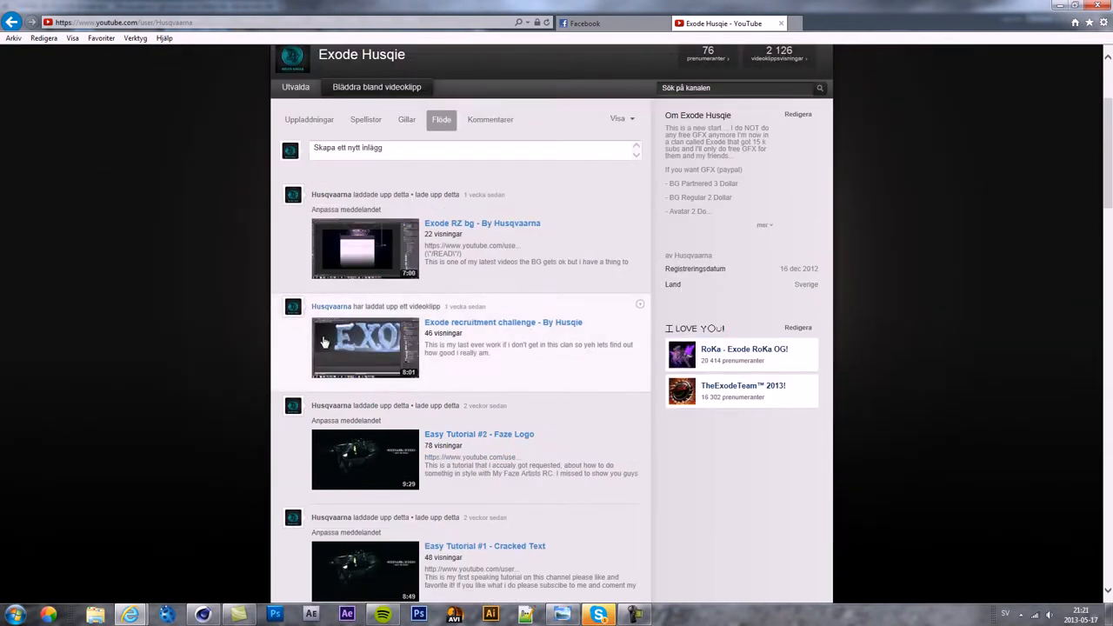
pyautogui.scroll(-3)
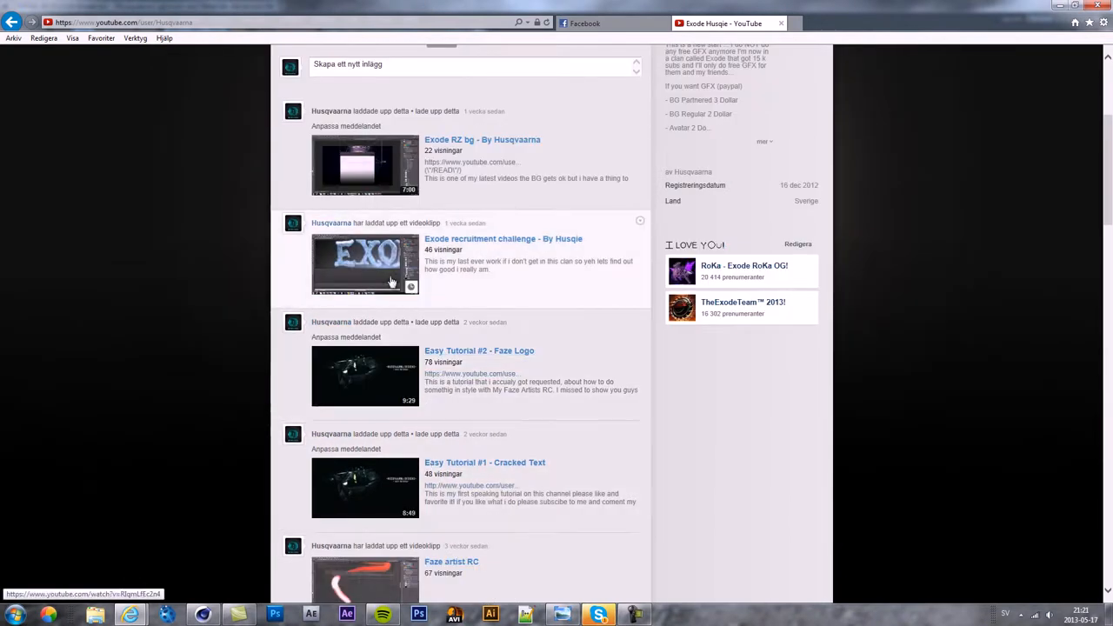
pyautogui.scroll(-3)
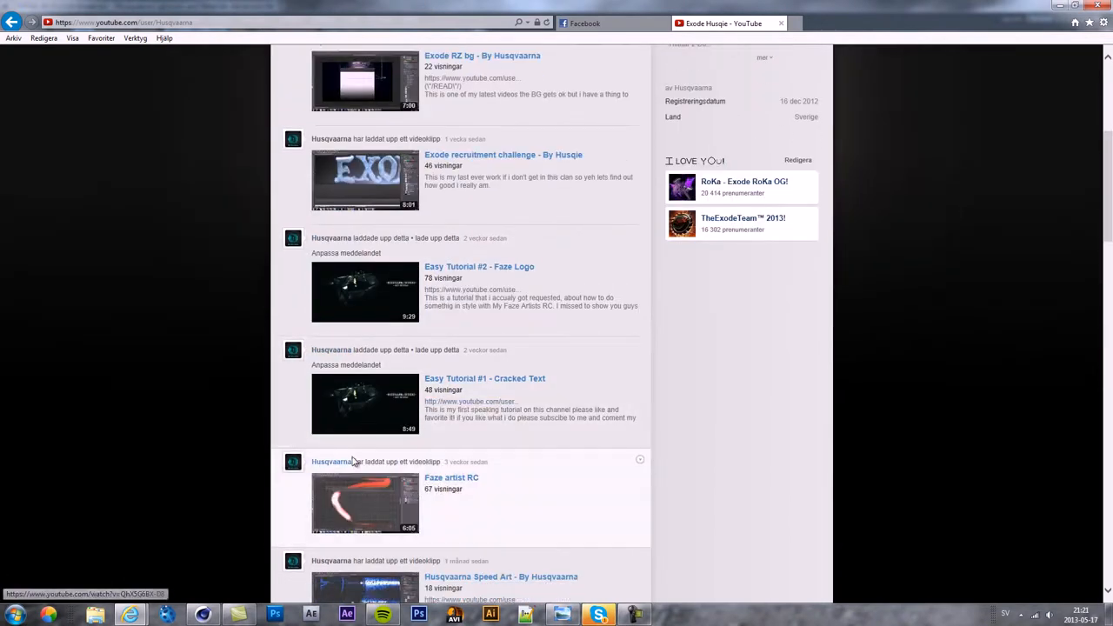
pyautogui.moveTo(226, 242)
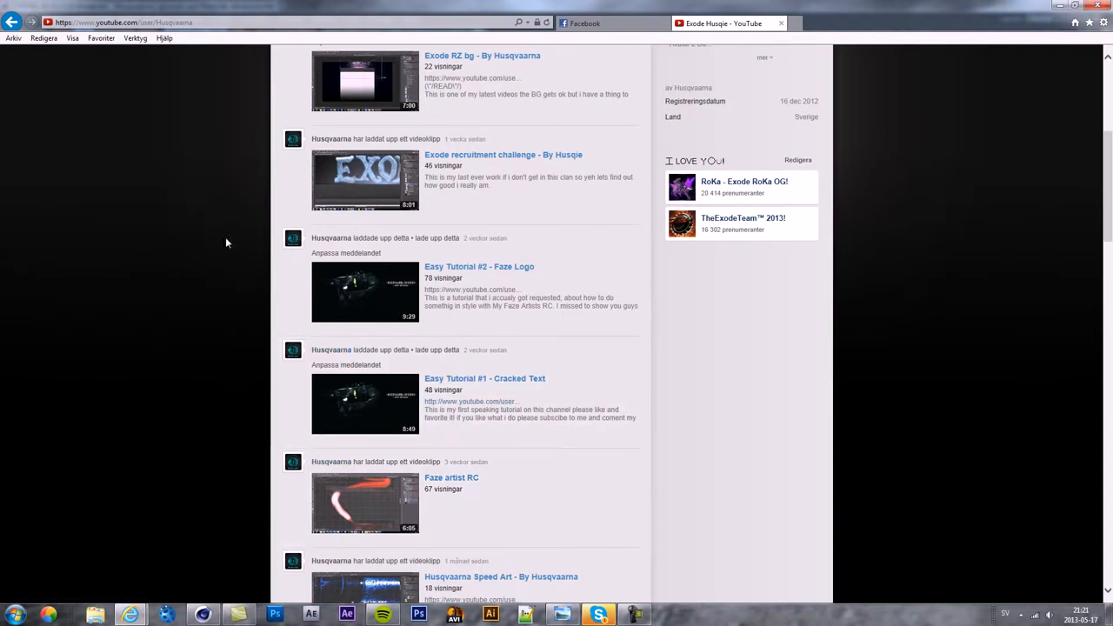
pyautogui.moveTo(256, 312)
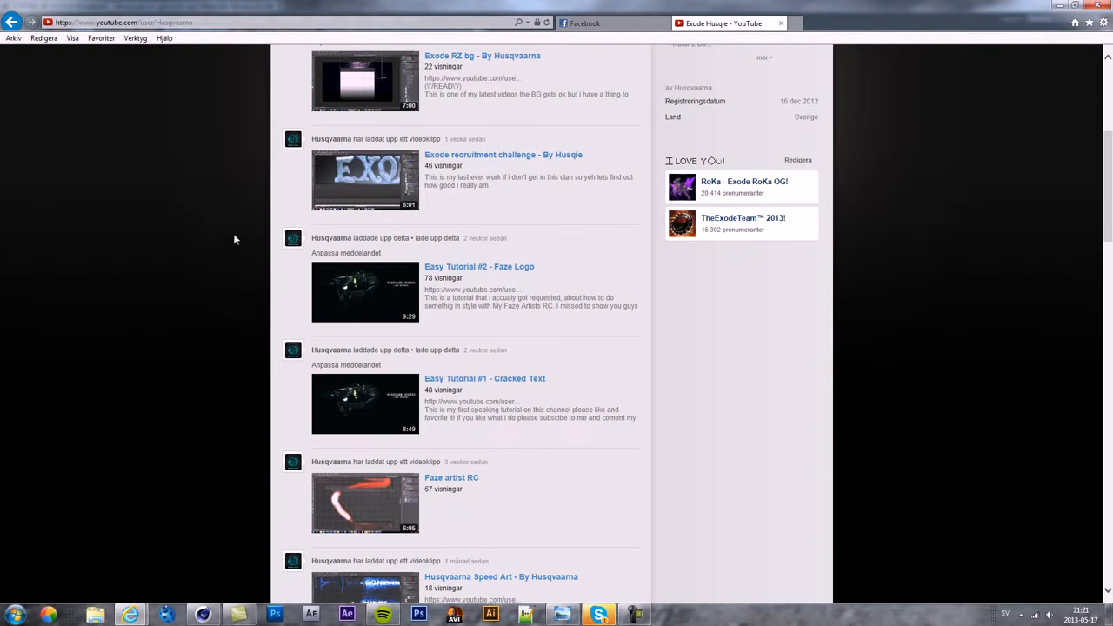
pyautogui.scroll(3)
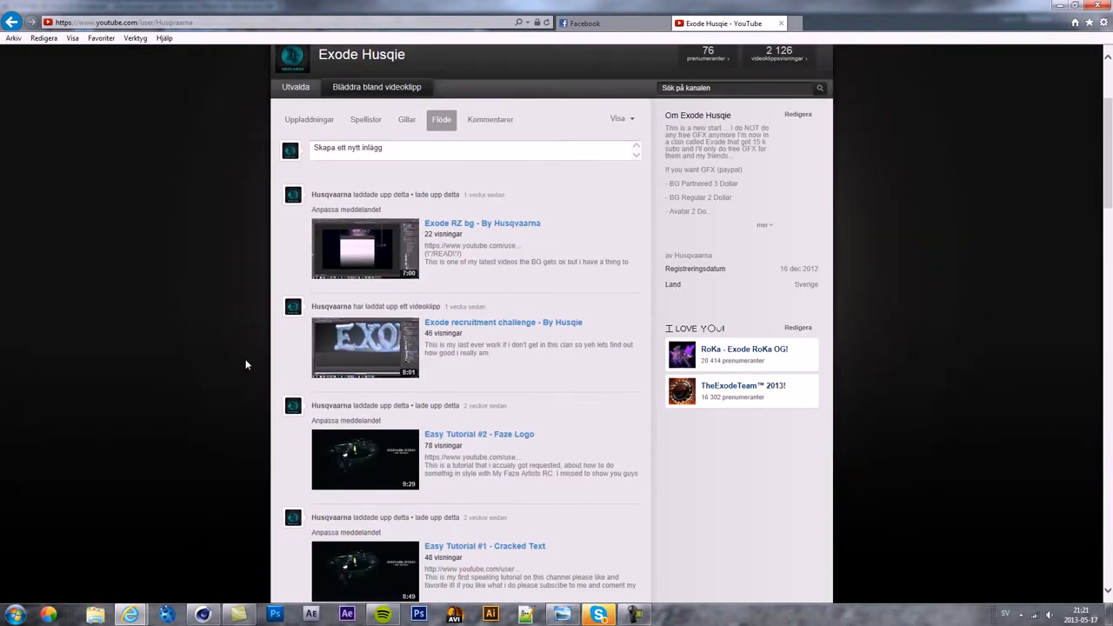
pyautogui.scroll(3)
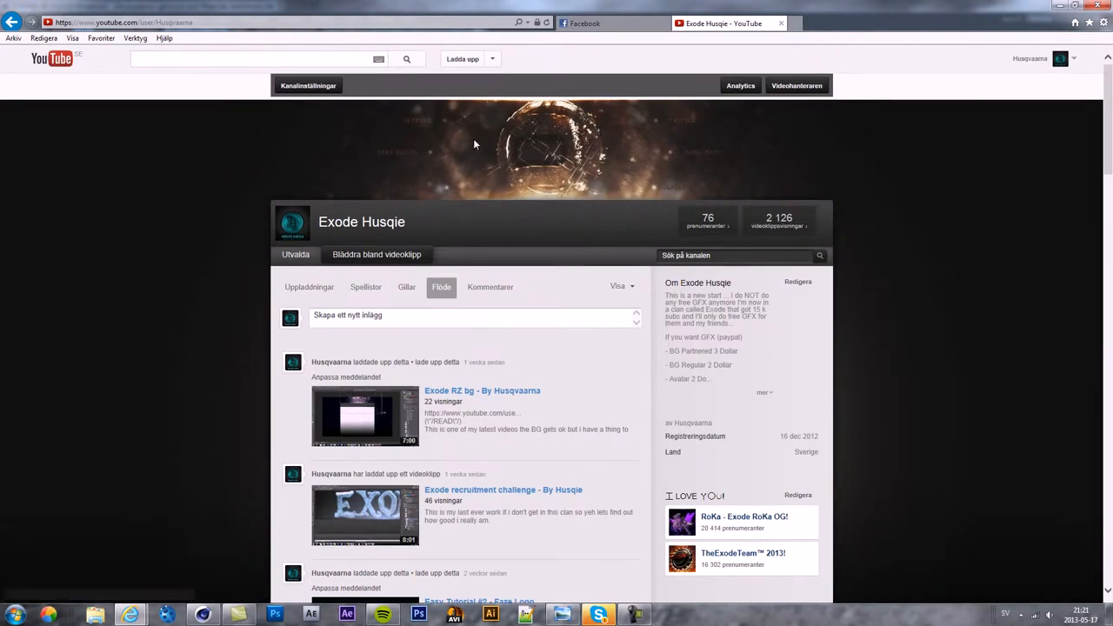
pyautogui.moveTo(533, 275)
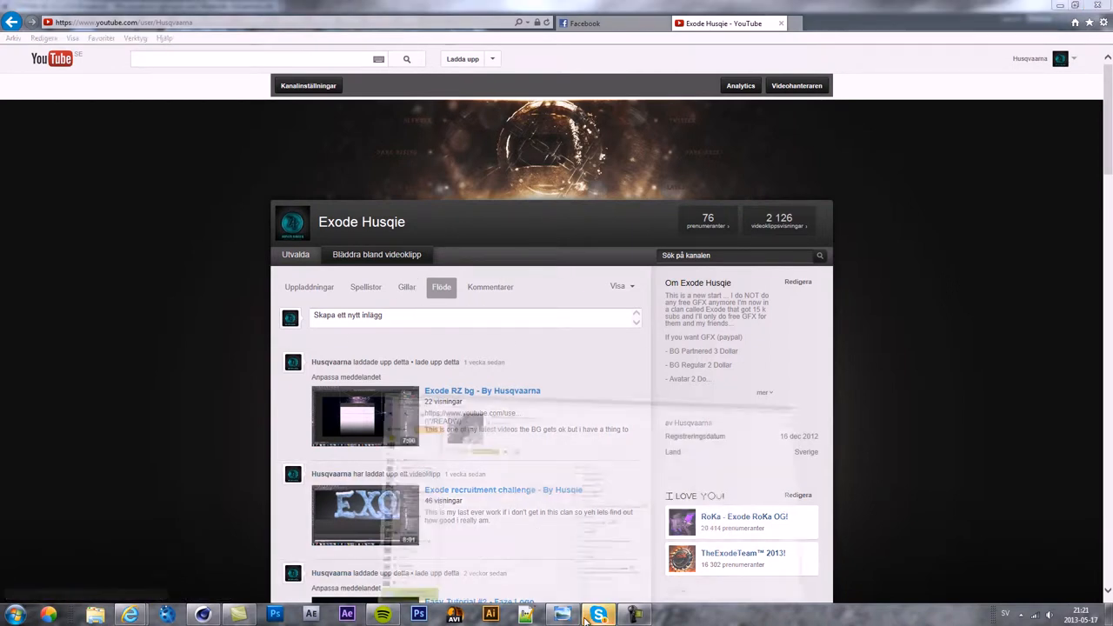
# Step: Glance at the Skype conversation, then minimize windows to show the desktop
pyautogui.click(598, 616)
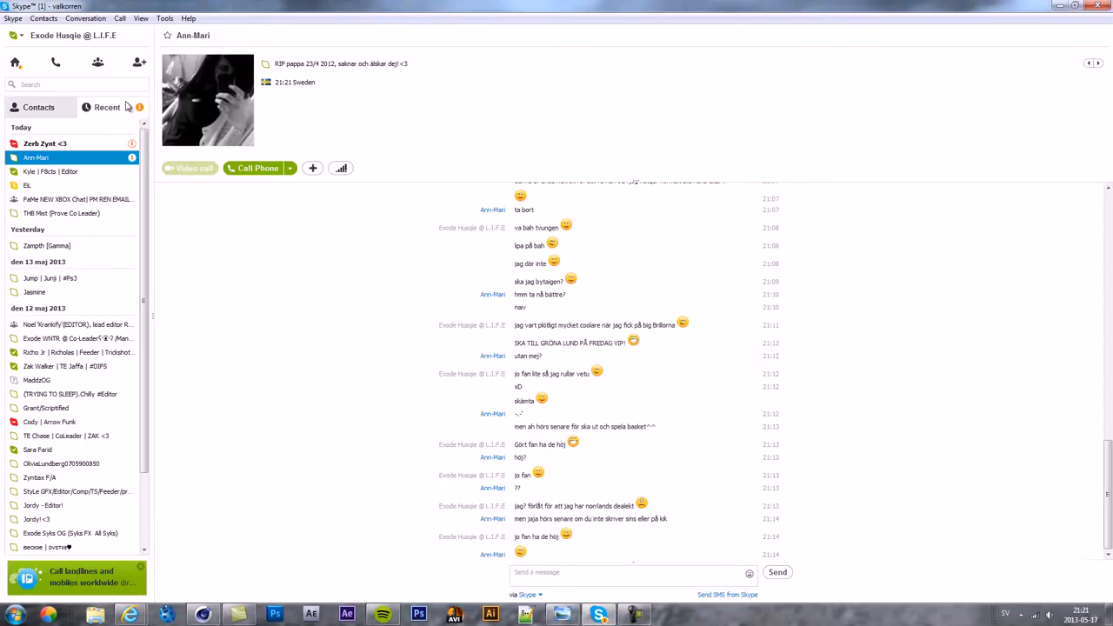
pyautogui.click(46, 143)
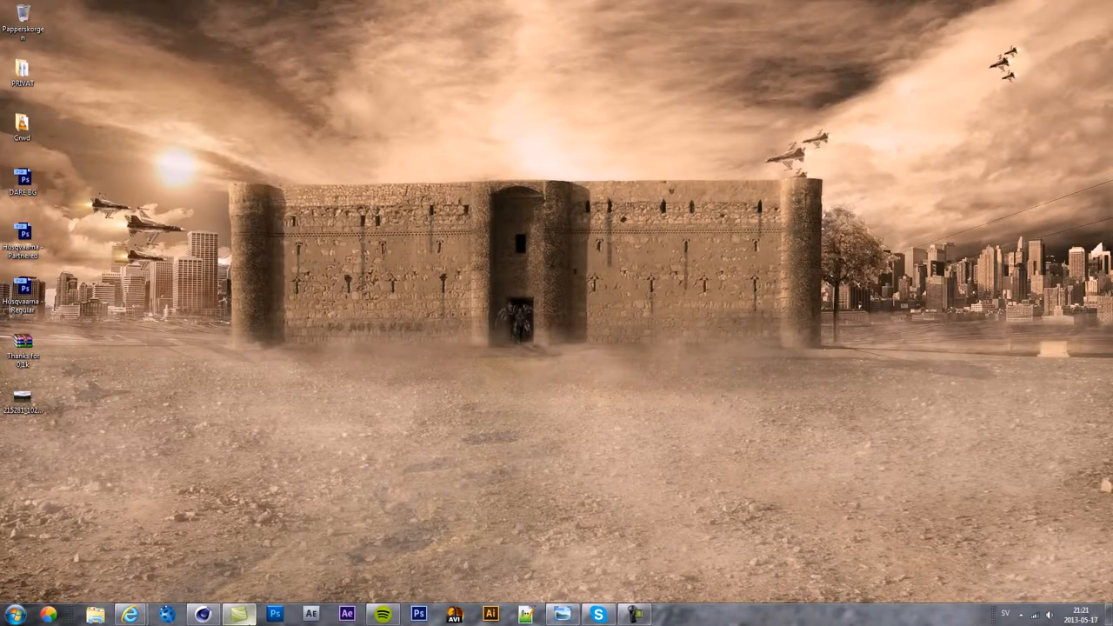
# Step: Open the Exode RZ bg video page, then expand and collapse its description
pyautogui.click(130, 615)
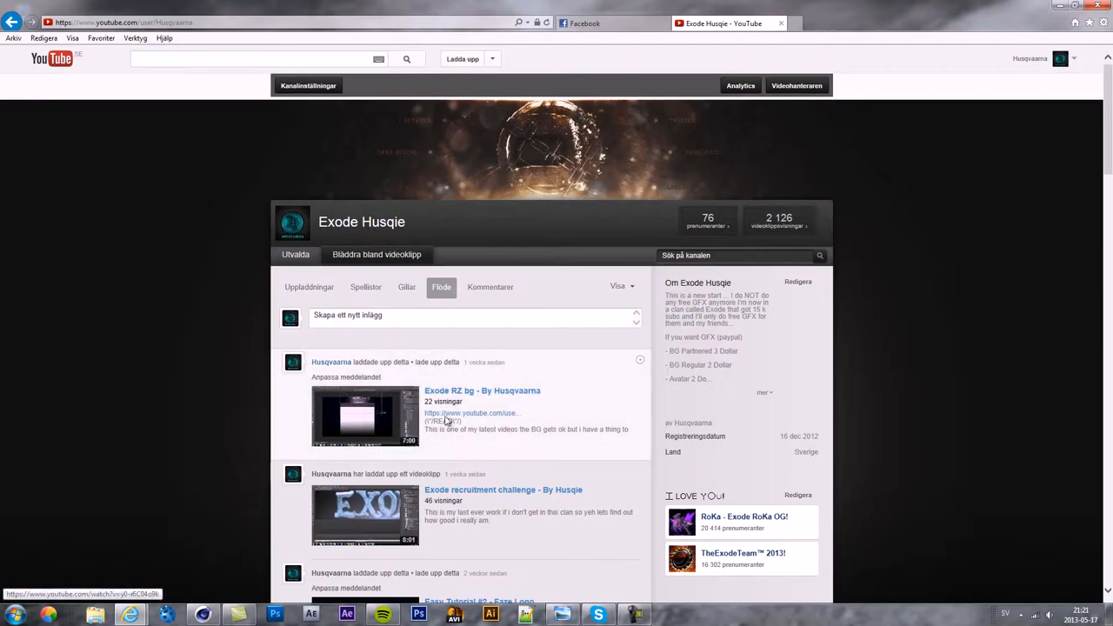
pyautogui.moveTo(657, 203)
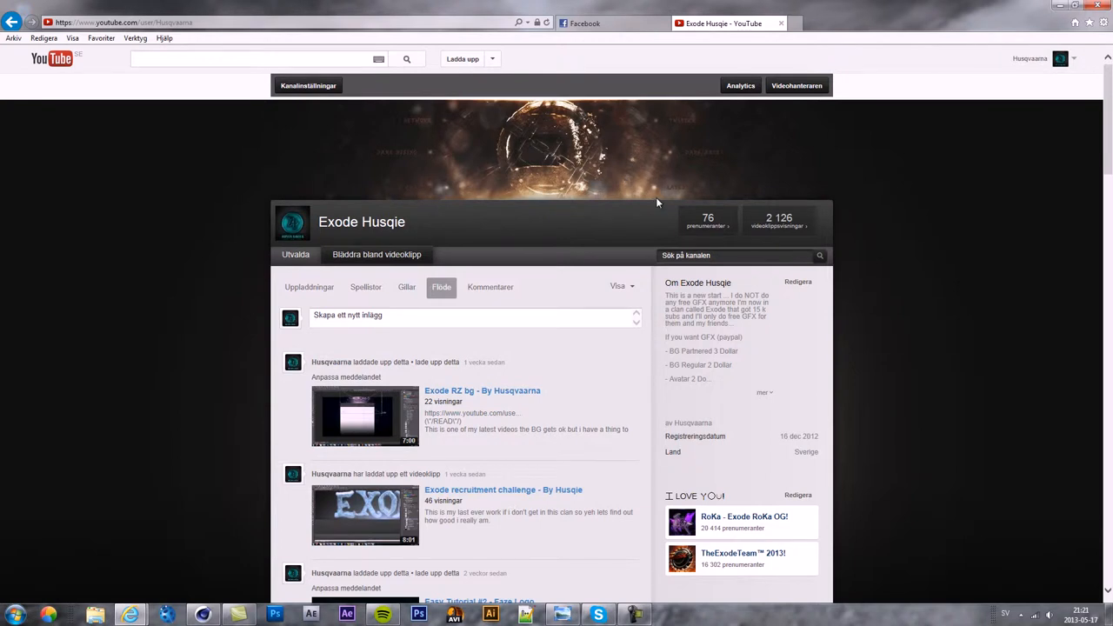
pyautogui.scroll(-3)
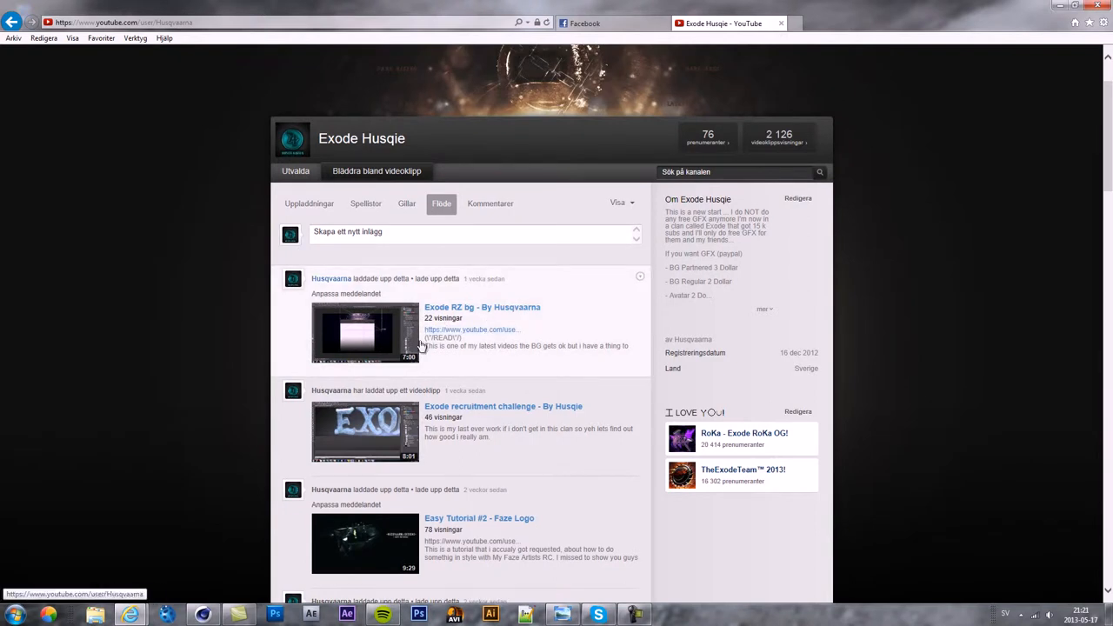
pyautogui.scroll(-3)
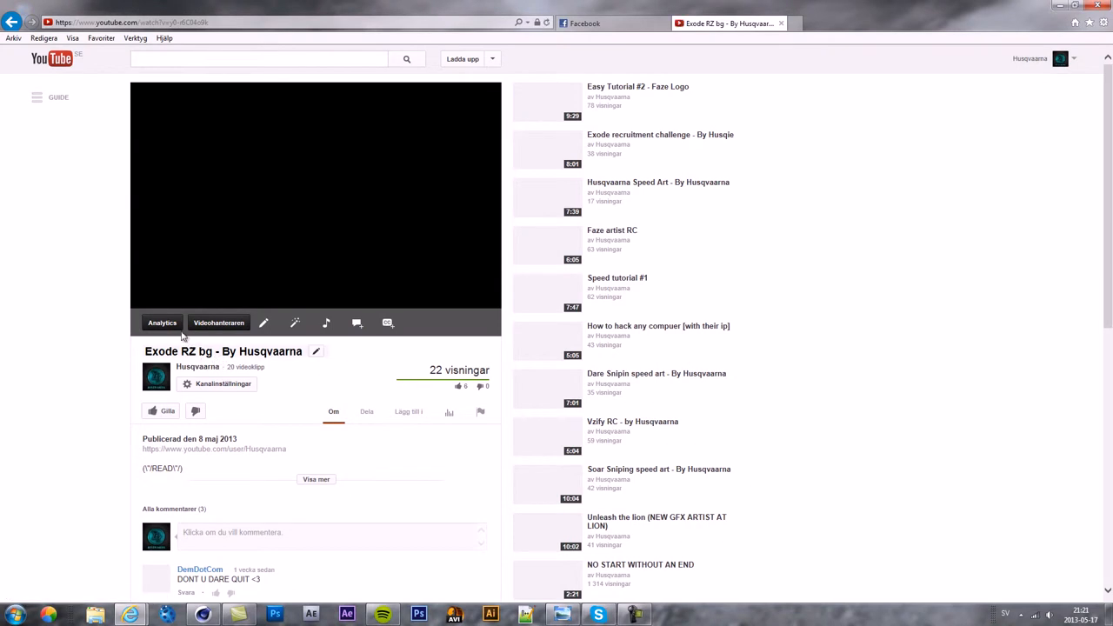
pyautogui.scroll(-3)
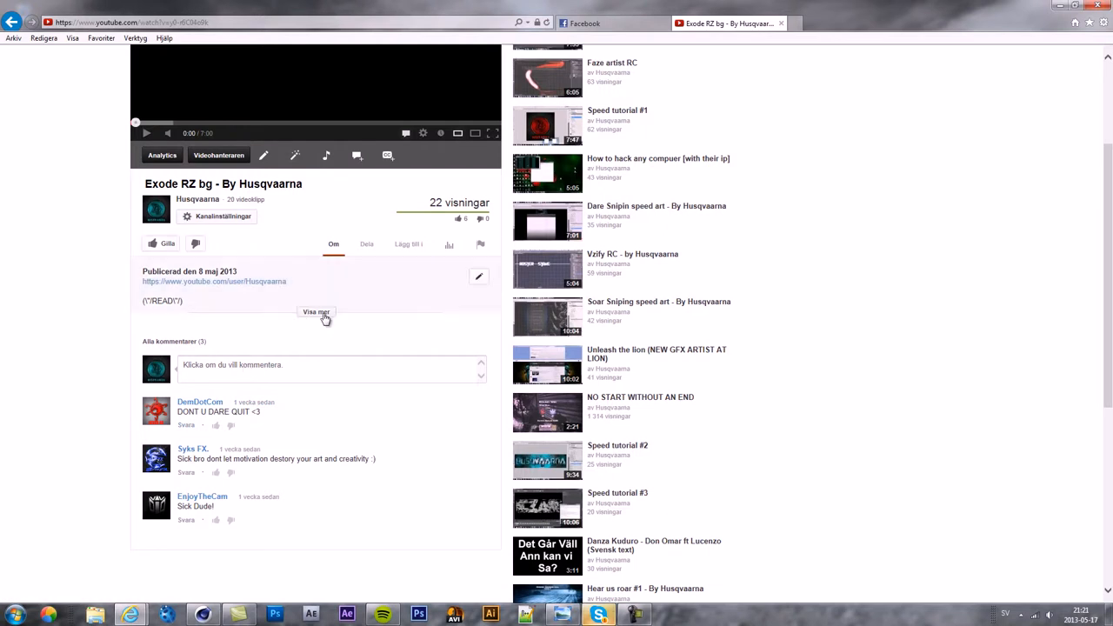
pyautogui.click(315, 312)
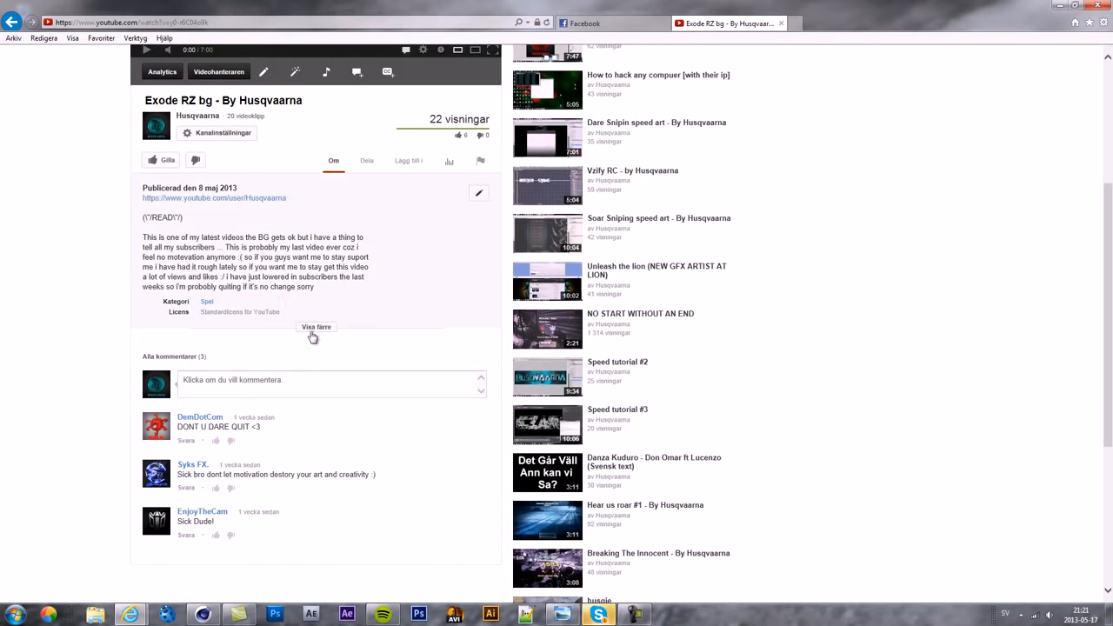
pyautogui.click(316, 327)
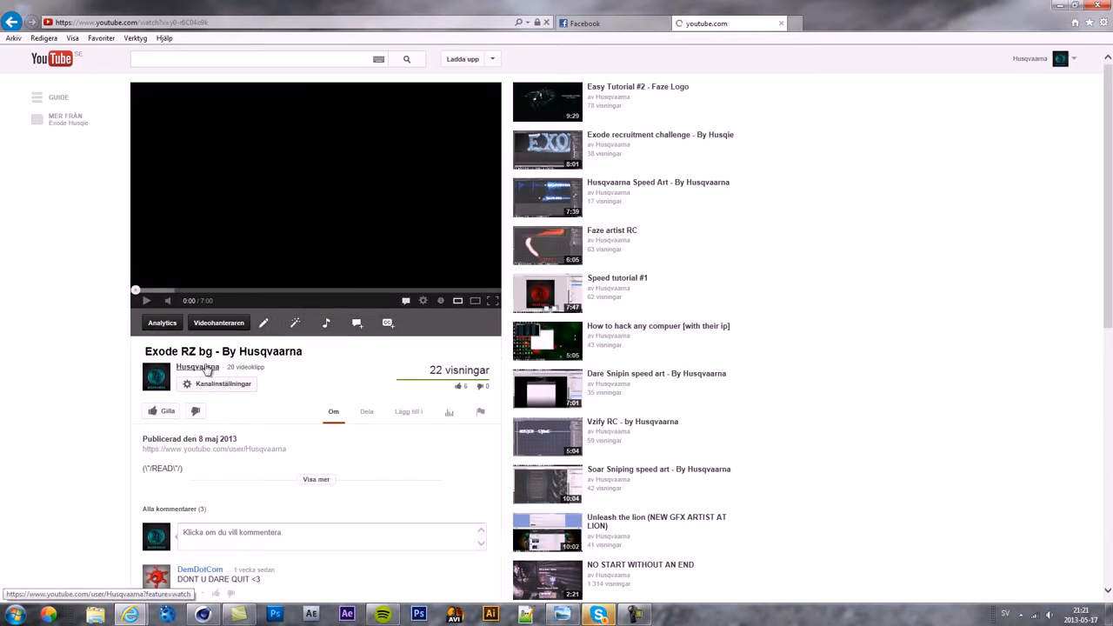
# Step: Go to the uploader's Exode Husqie channel and scroll through its upload feed
pyautogui.click(198, 366)
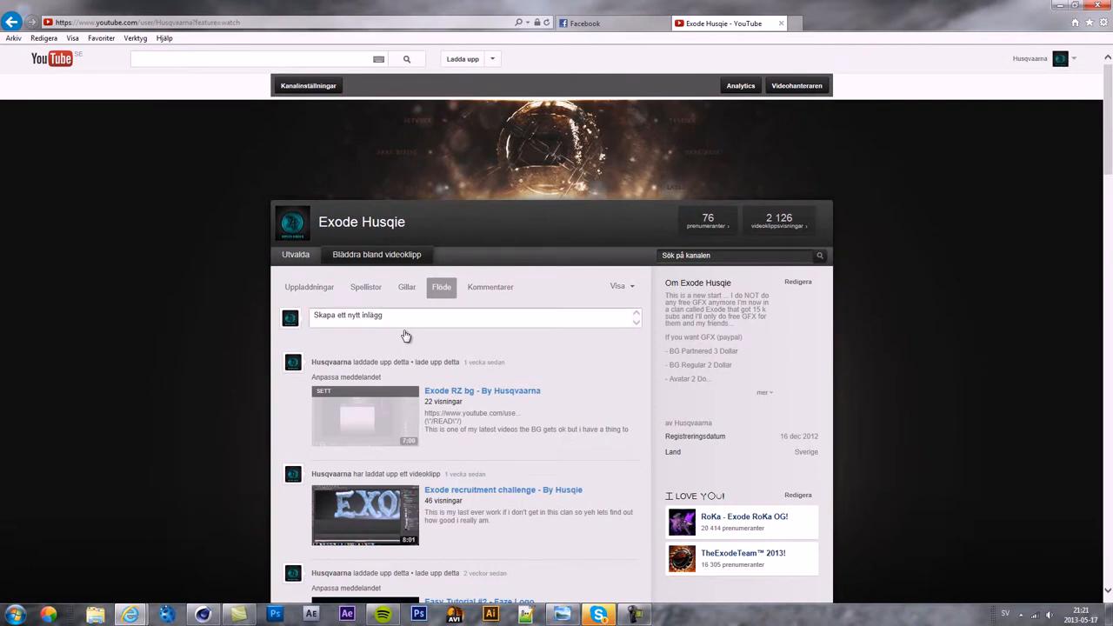
pyautogui.moveTo(708, 222)
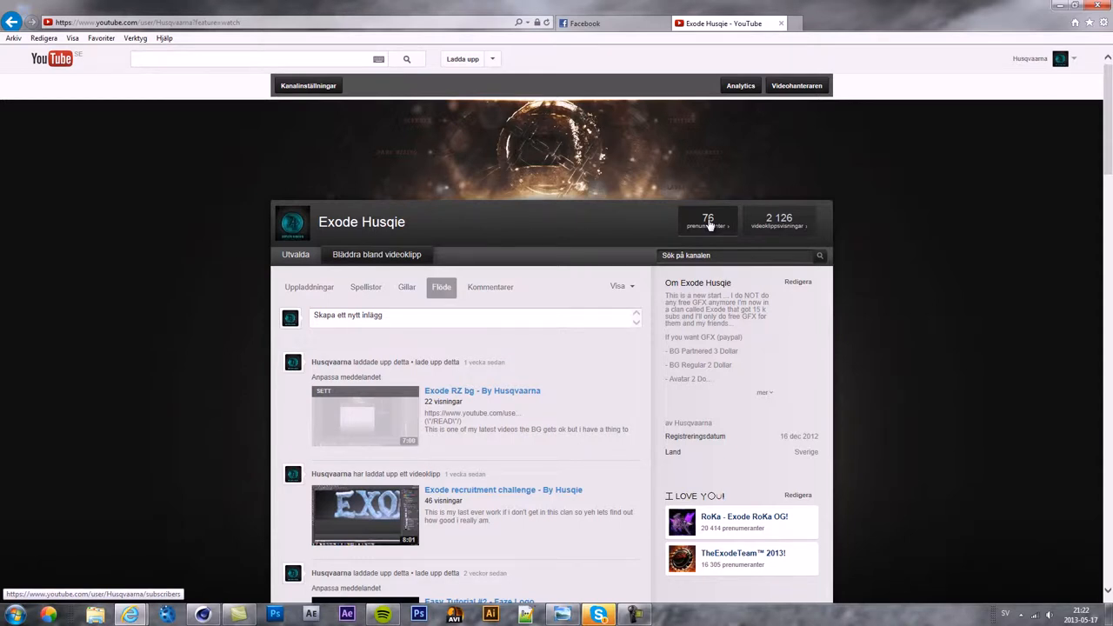
pyautogui.scroll(-3)
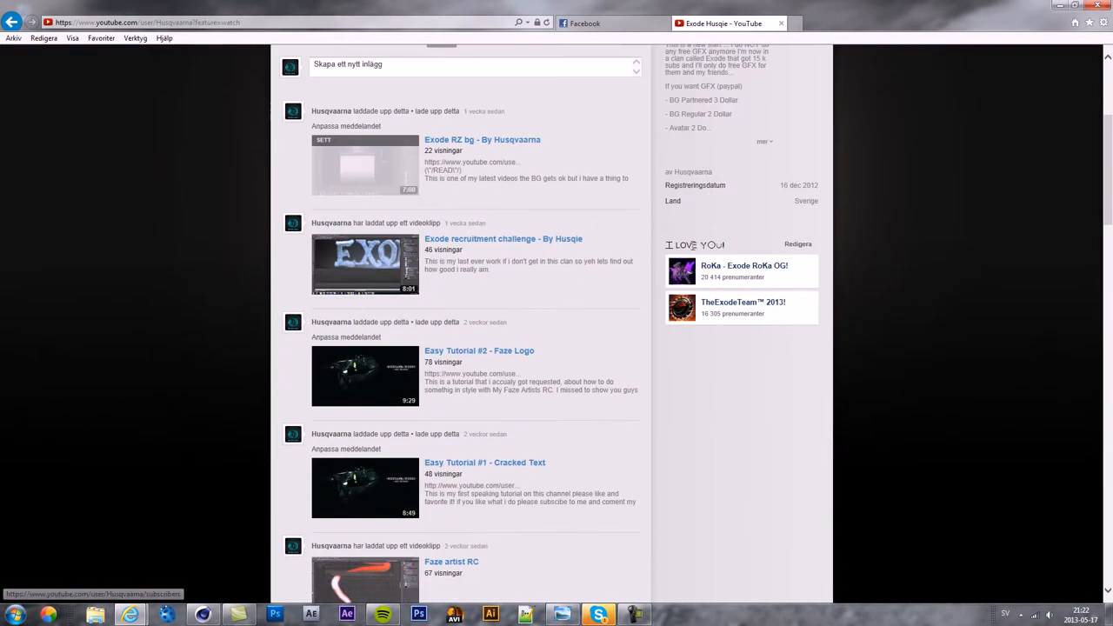
pyautogui.scroll(-3)
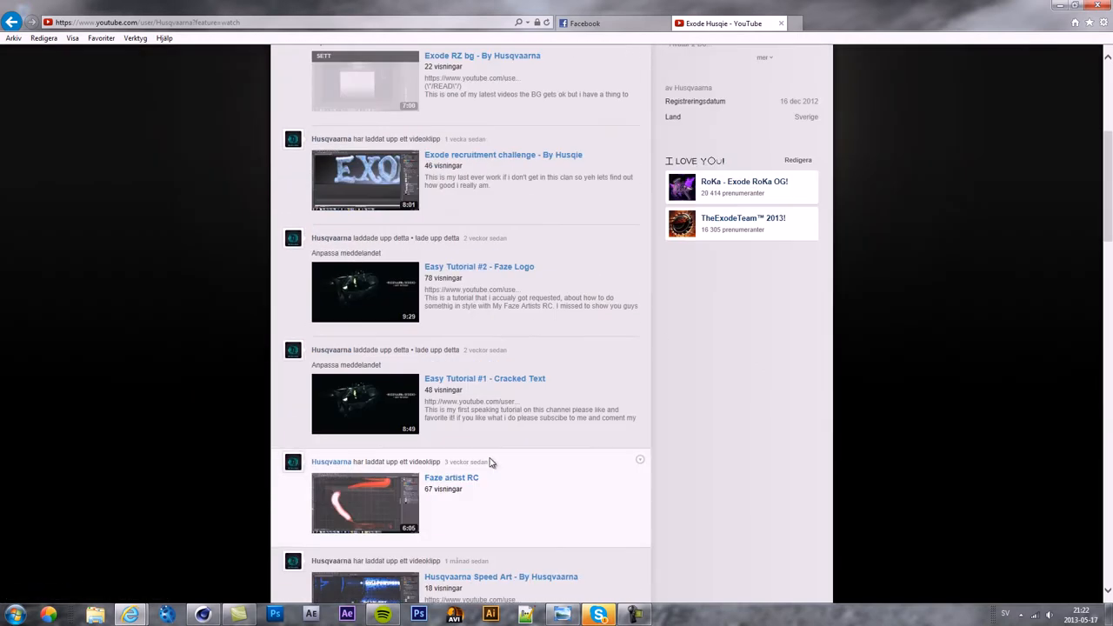
pyautogui.scroll(-3)
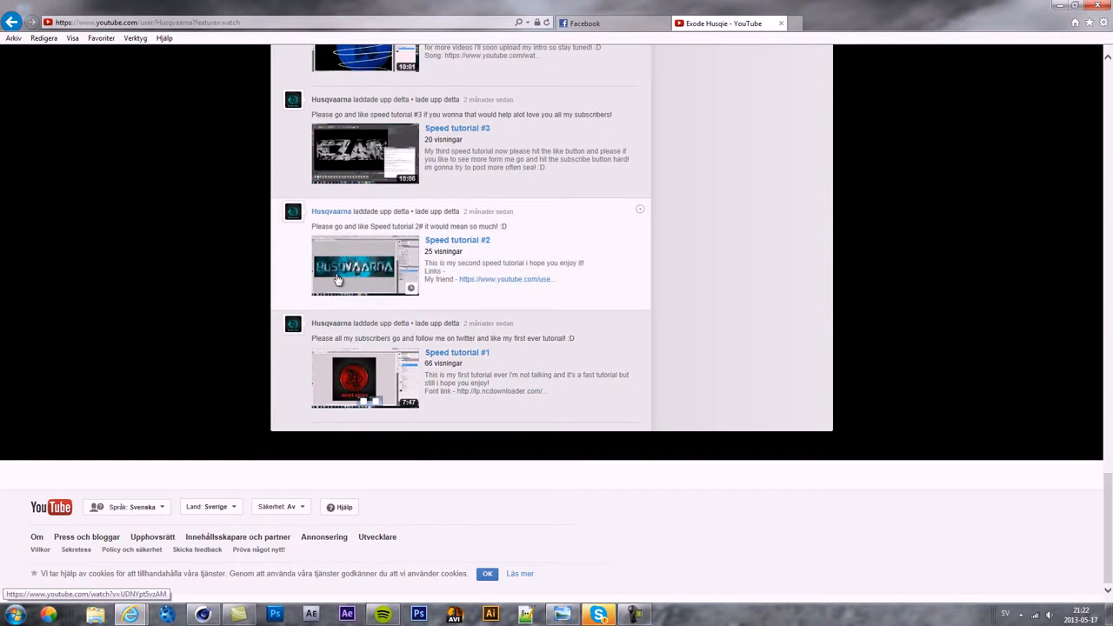
pyautogui.scroll(3)
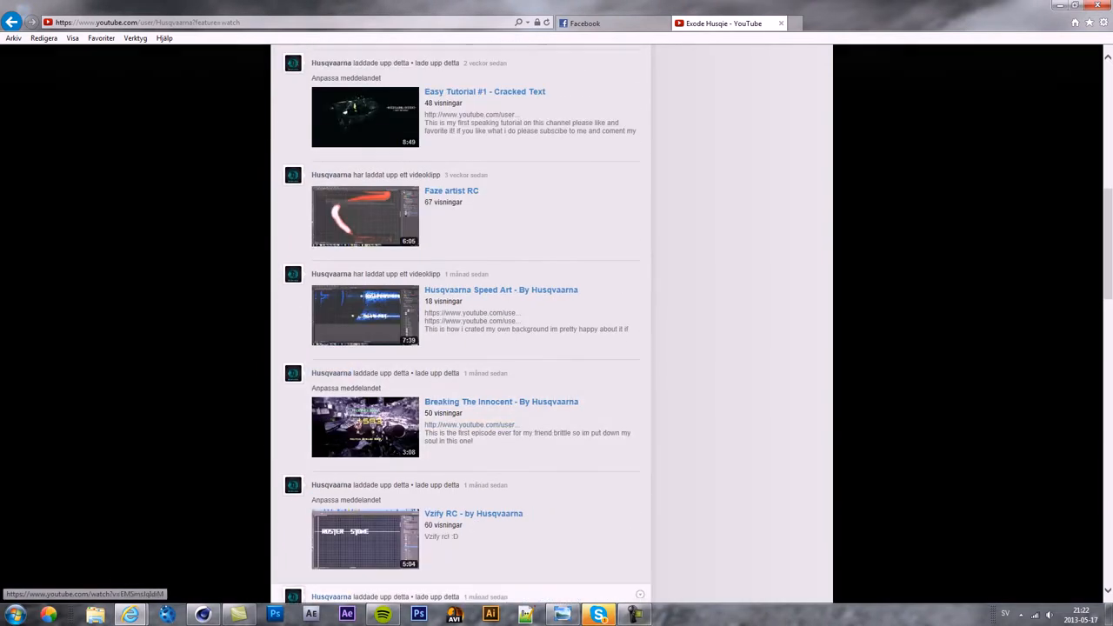
pyautogui.moveTo(635, 615)
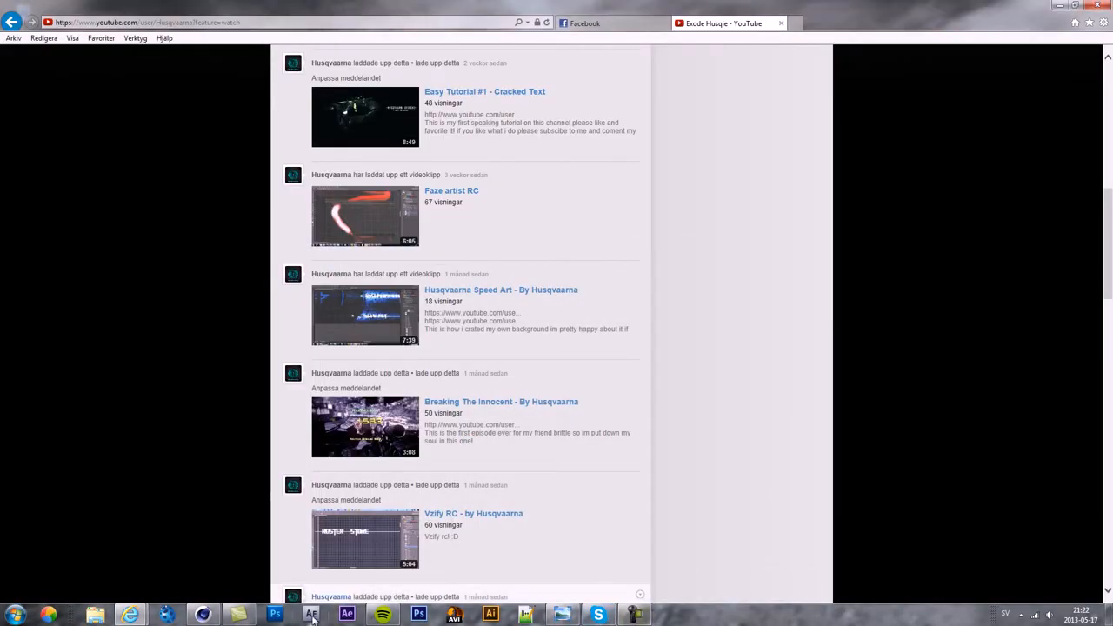
pyautogui.click(202, 615)
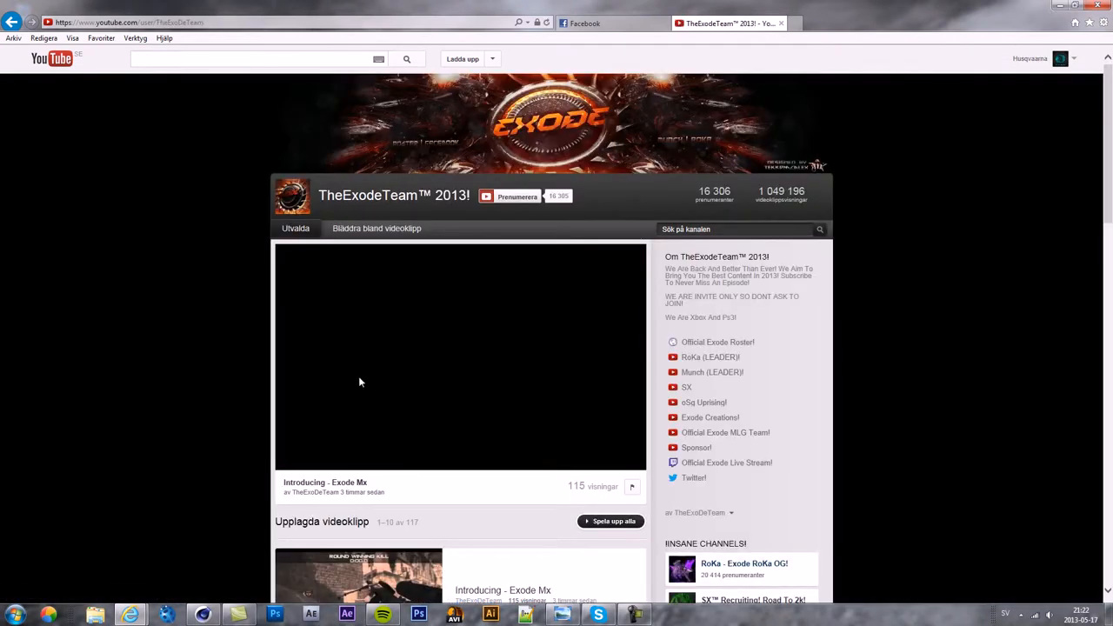
# Step: Play, then pause the featured Introducing - Exode Mx video at 0:00
pyautogui.click(459, 356)
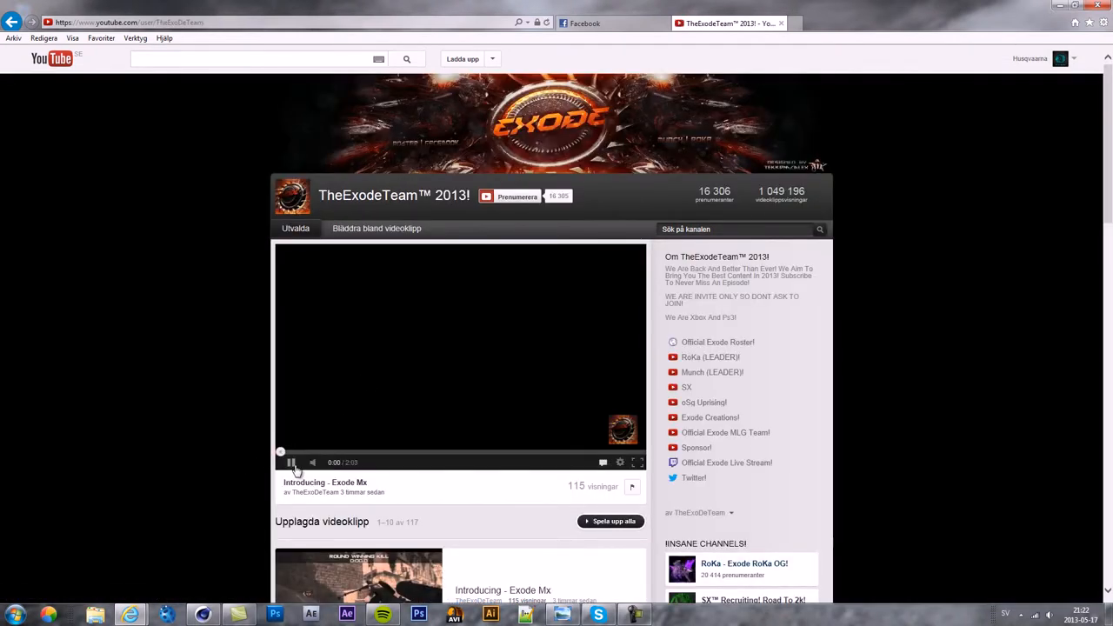
pyautogui.click(291, 462)
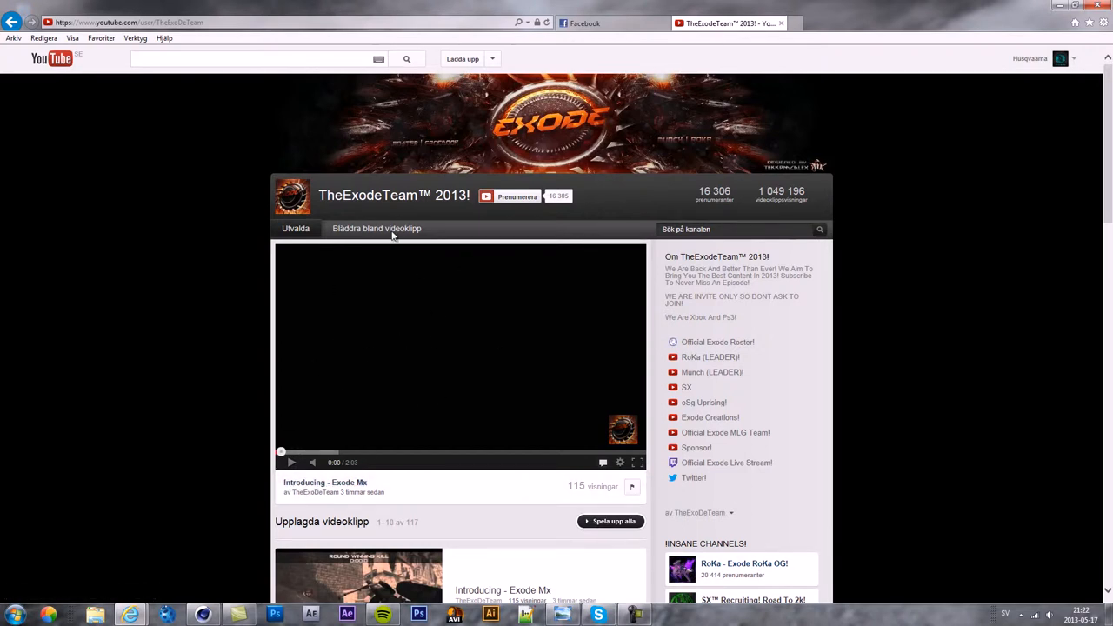
pyautogui.moveTo(233, 269)
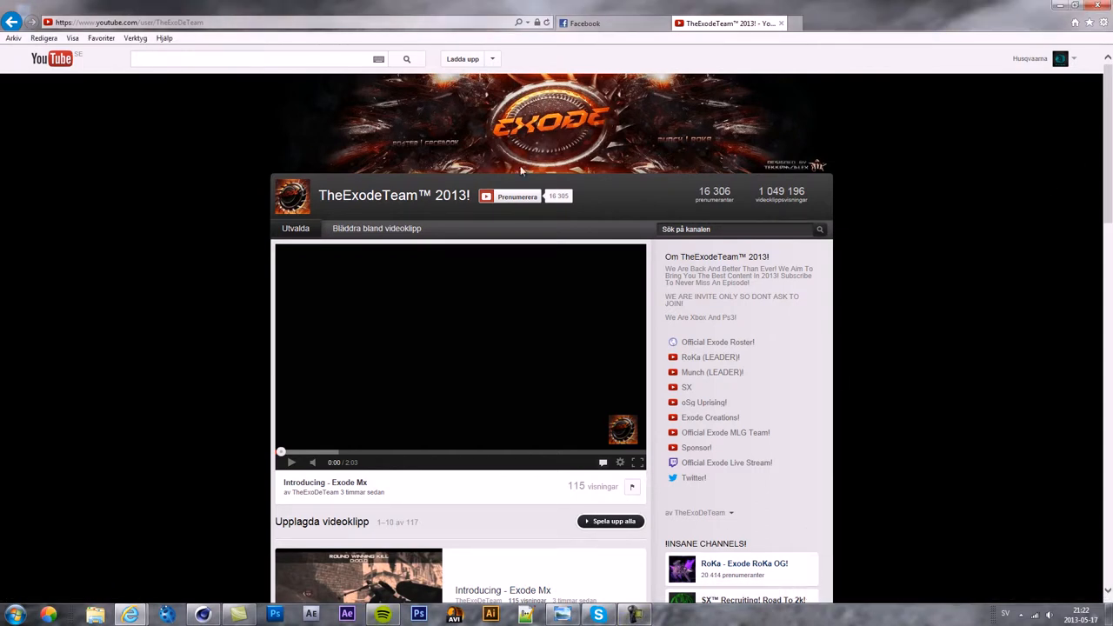
pyautogui.moveTo(428, 250)
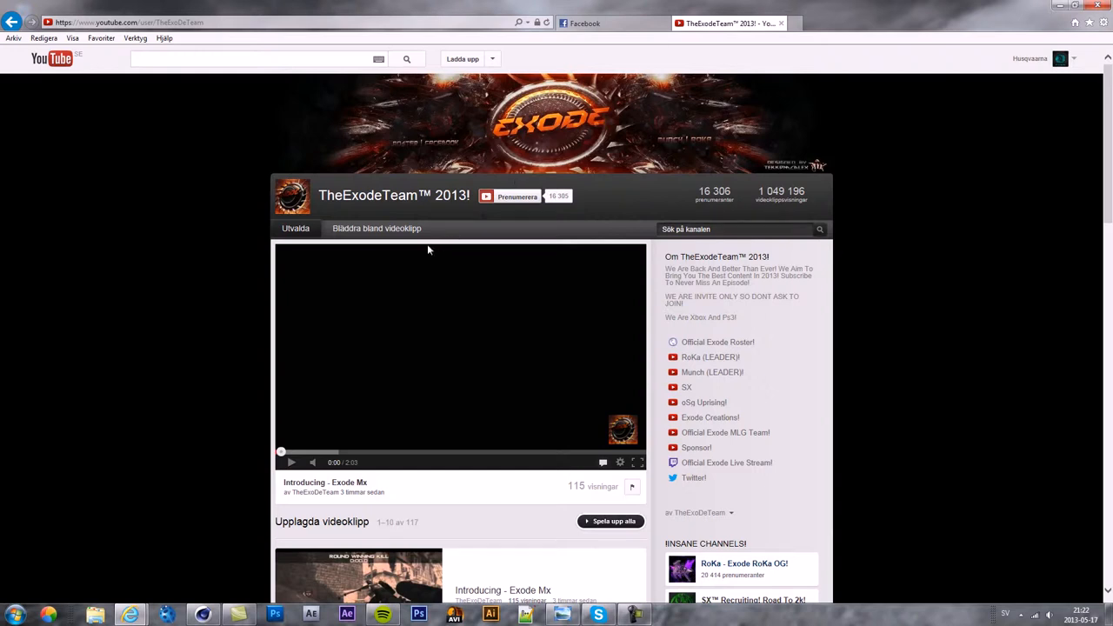
pyautogui.moveTo(715, 215)
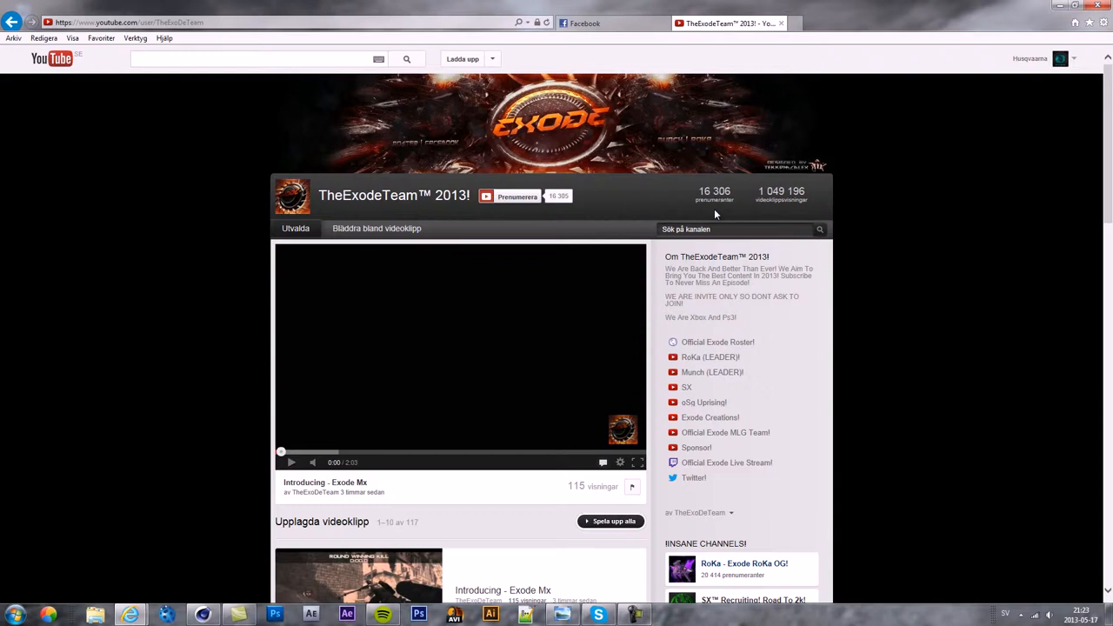
pyautogui.moveTo(458, 16)
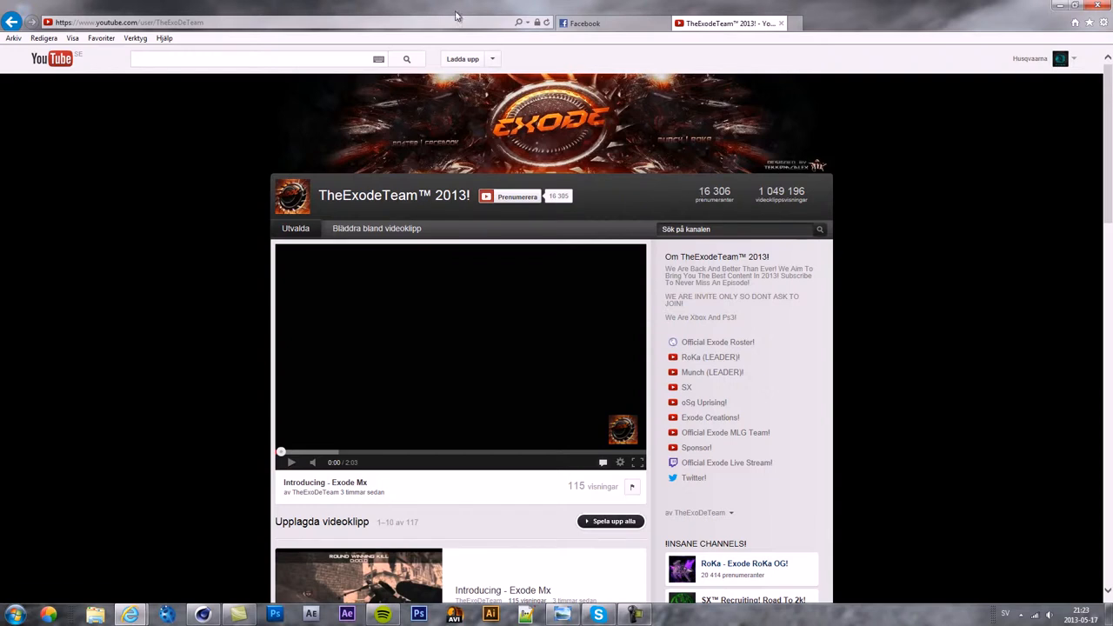
pyautogui.moveTo(559, 167)
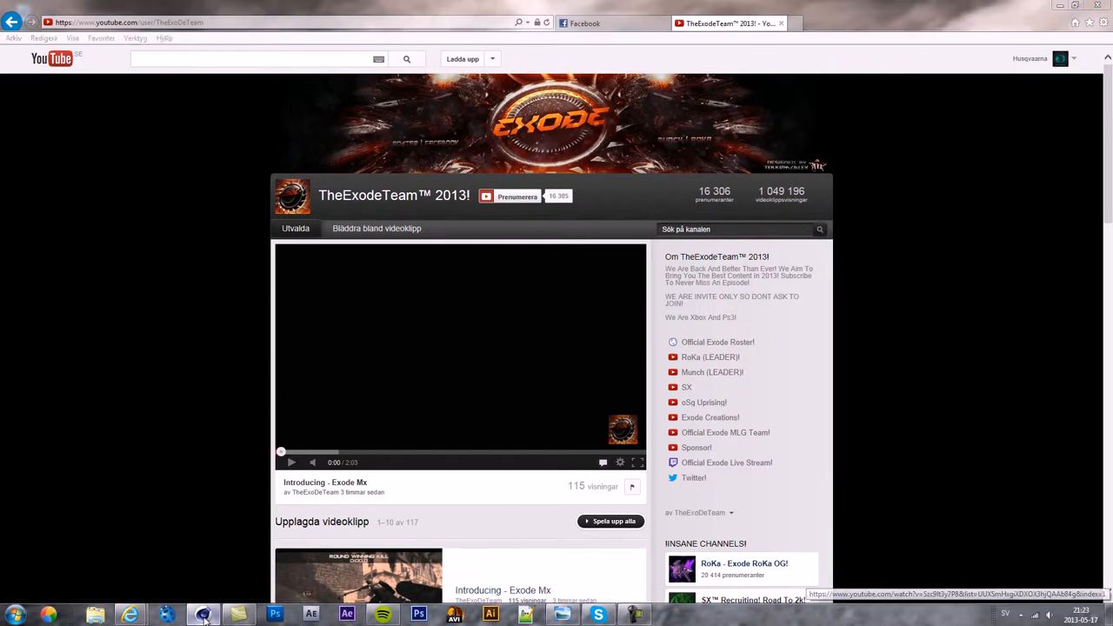
# Step: Change the MoText to read Husqie with an 80 cm depth
pyautogui.click(204, 615)
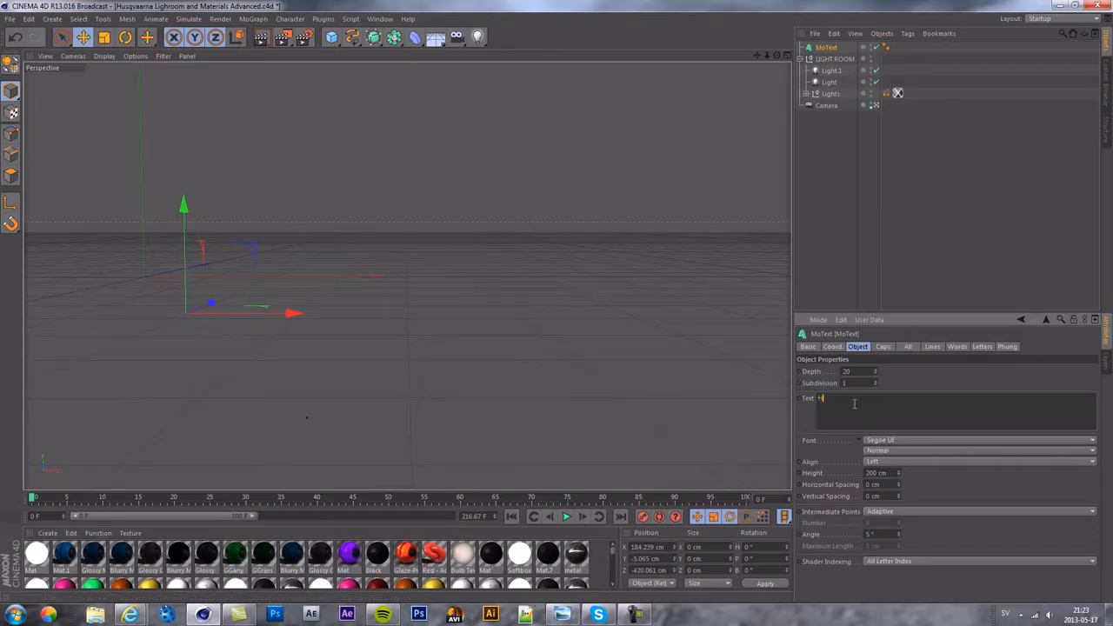
pyautogui.write('usqie')
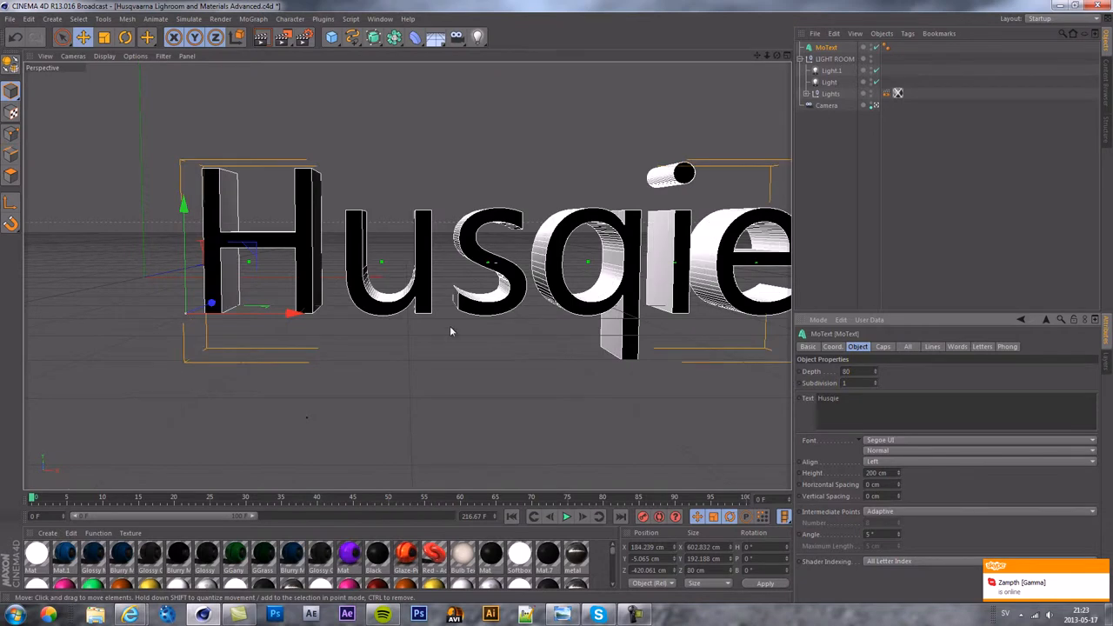
pyautogui.moveTo(291, 313); pyautogui.dragTo(213, 313)
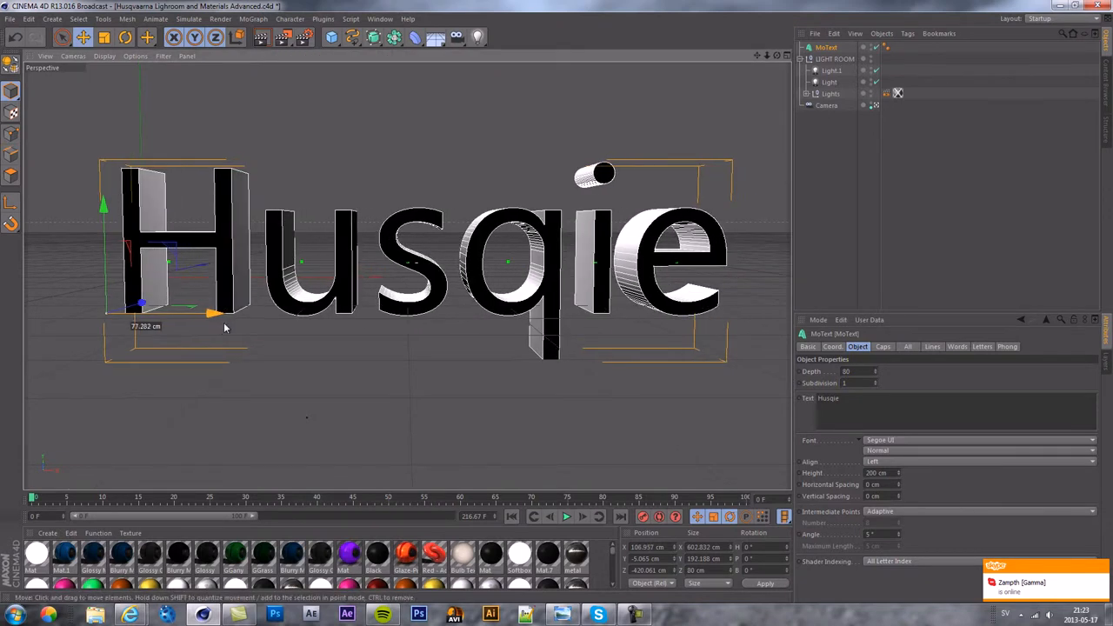
# Step: Set both Start and End caps to Fillet Cap with a 2 cm radius
pyautogui.click(883, 346)
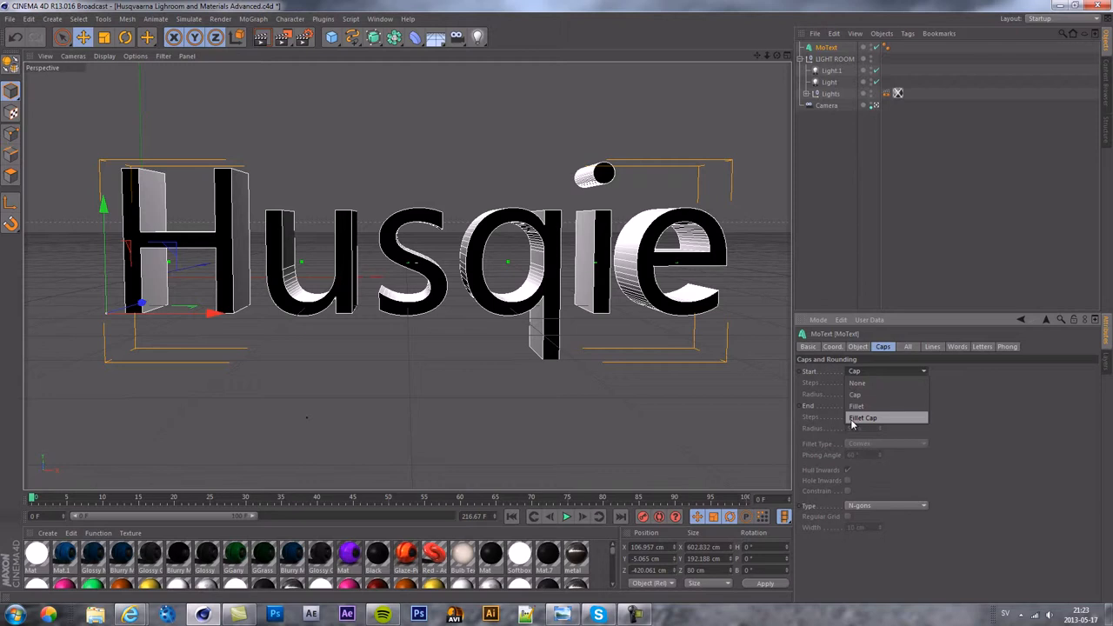
pyautogui.click(862, 417)
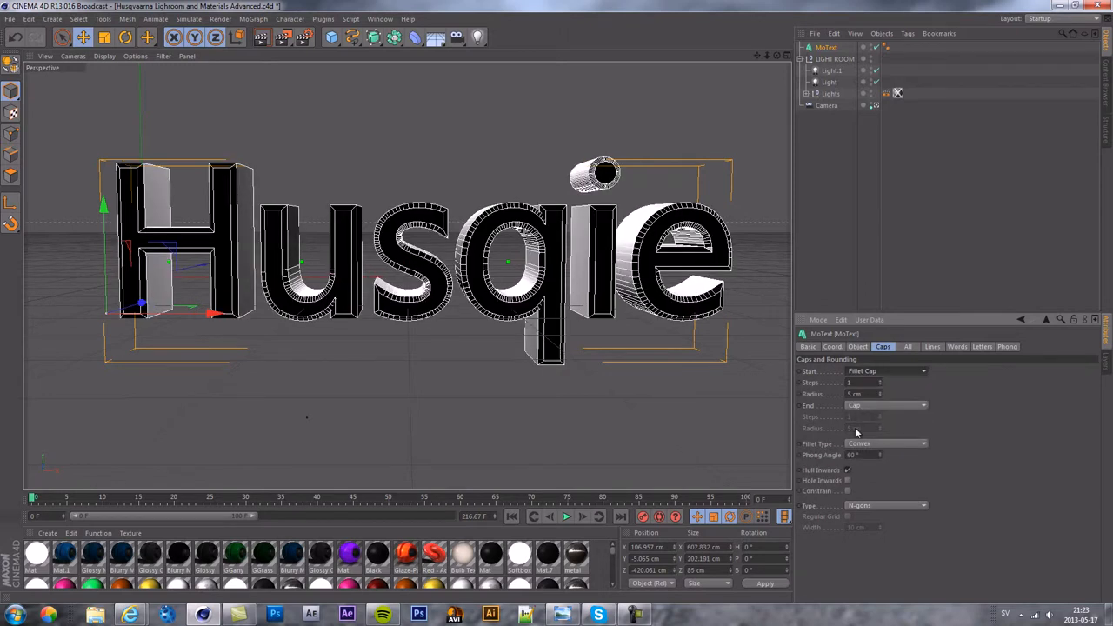
pyautogui.click(885, 405)
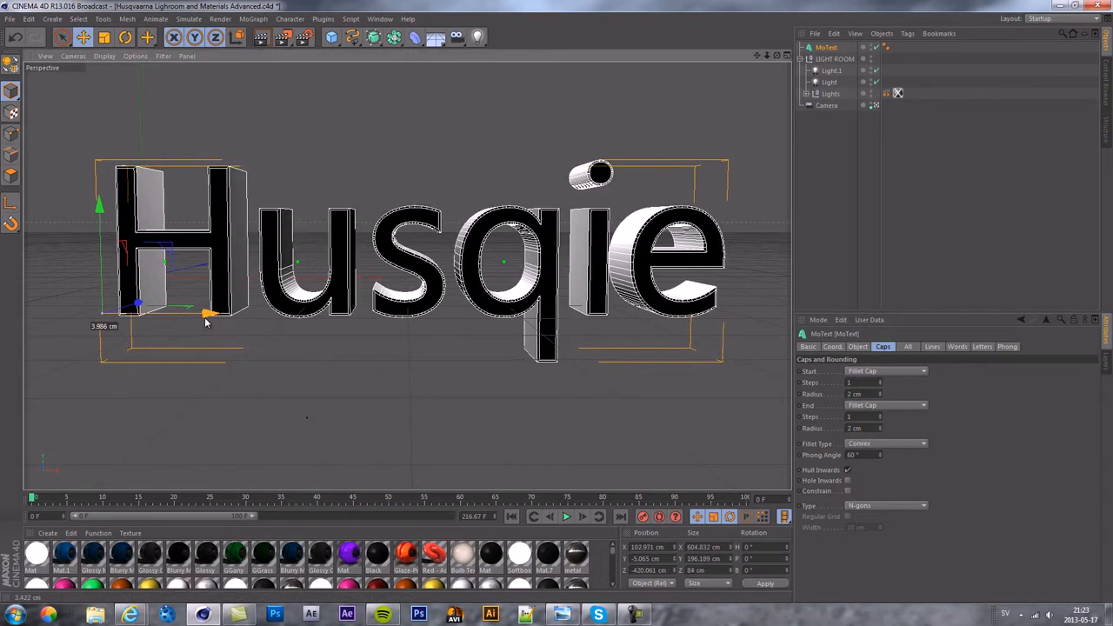
pyautogui.click(857, 346)
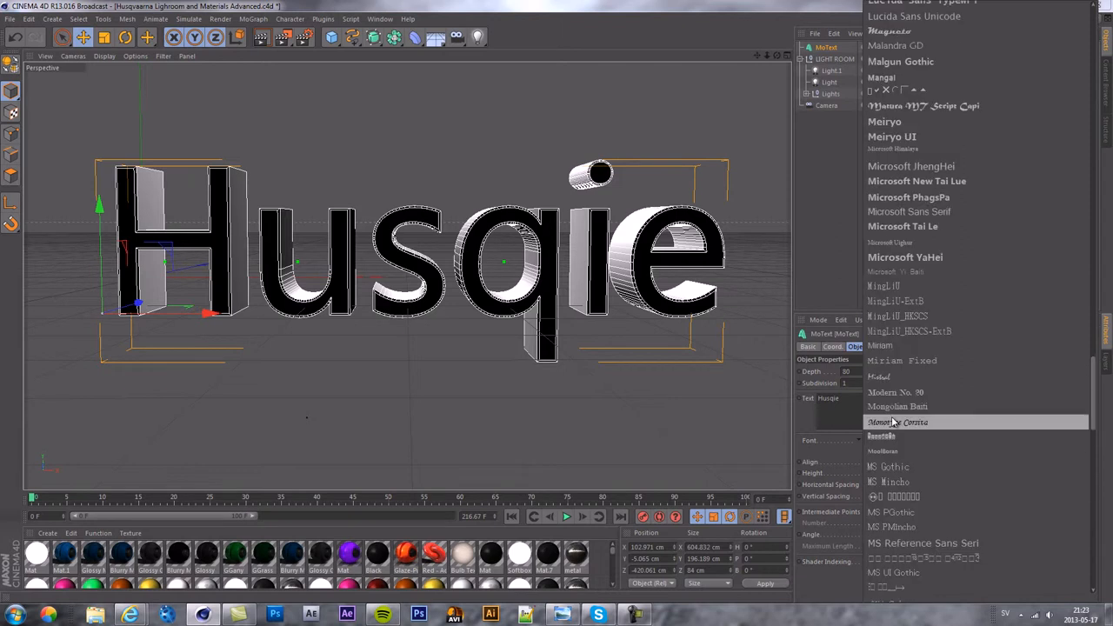
# Step: Choose a bold italic display font for the Husqie MoText
pyautogui.scroll(3)
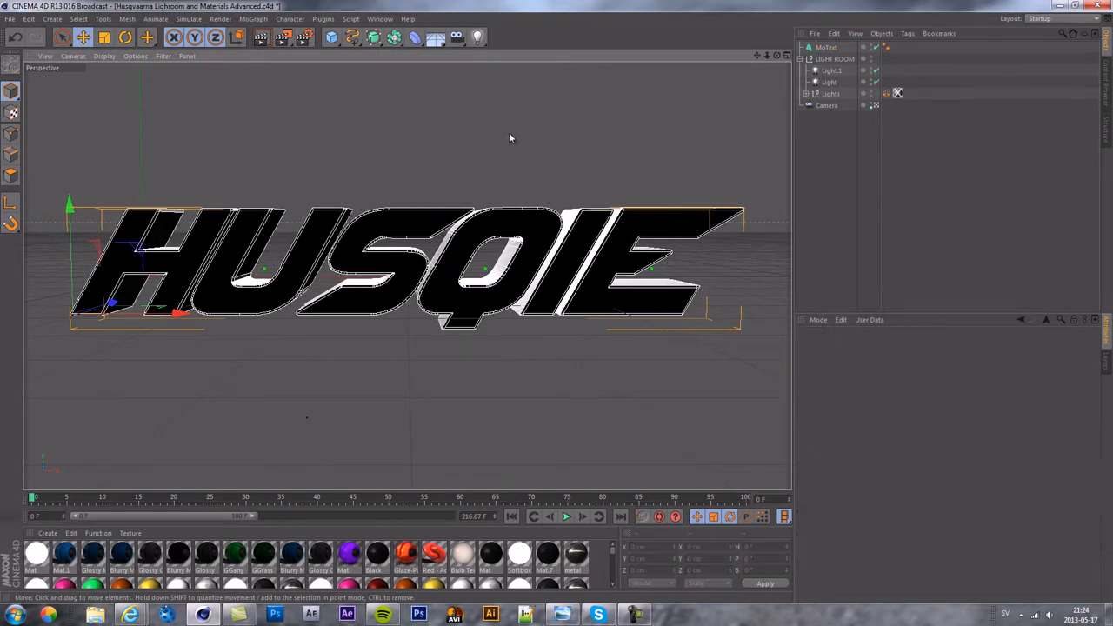
pyautogui.click(825, 47)
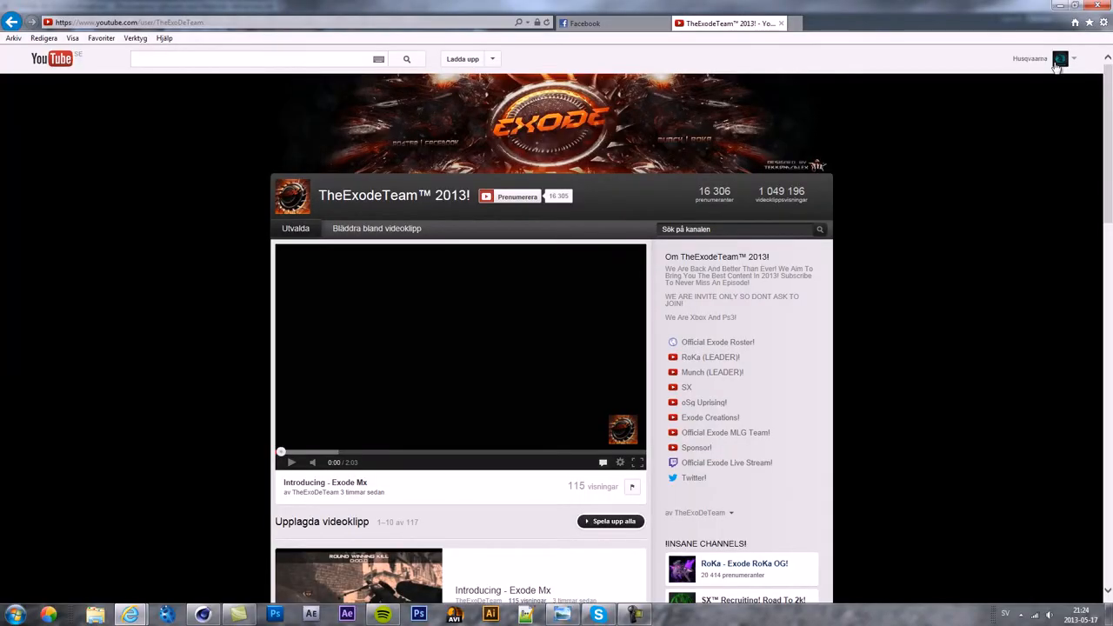
# Step: Open your own channel from the account menu and scroll through its uploads
pyautogui.click(1059, 59)
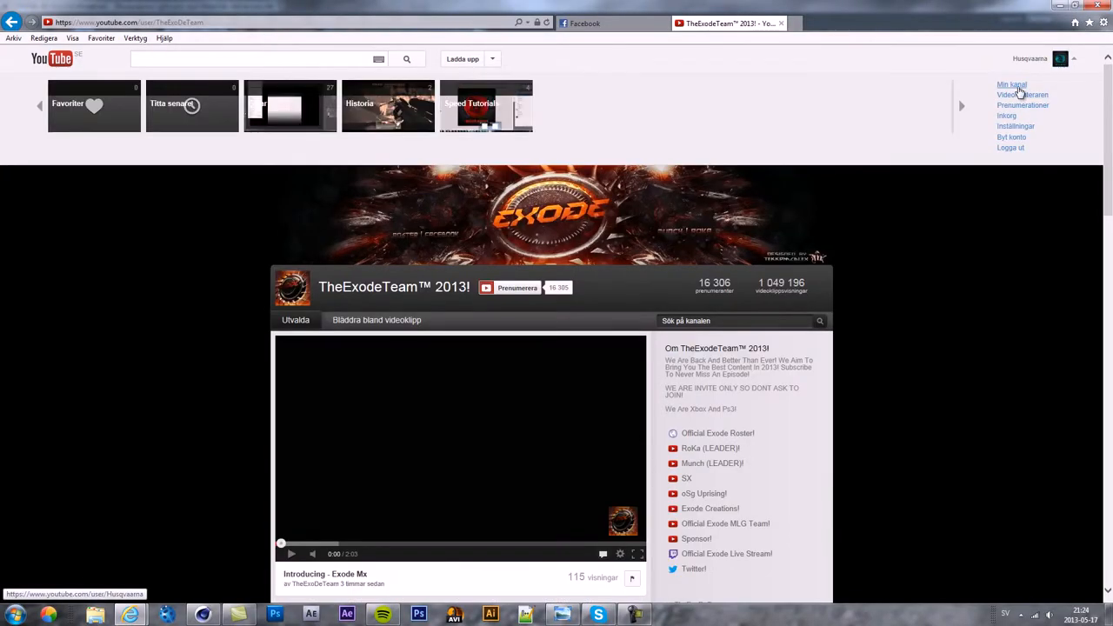
pyautogui.click(1010, 85)
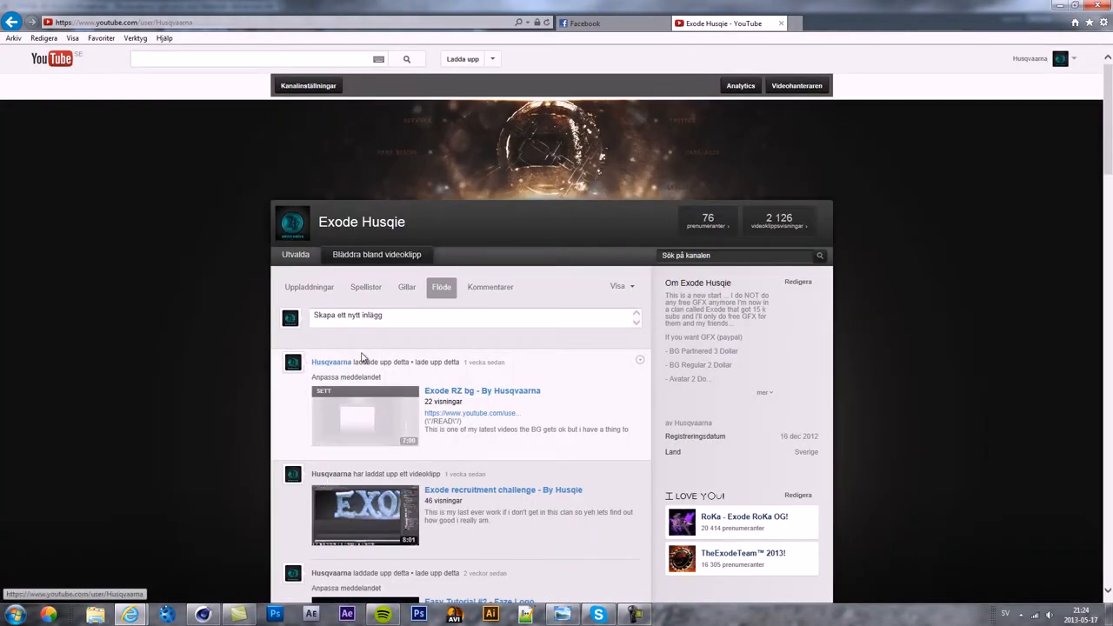
pyautogui.scroll(-3)
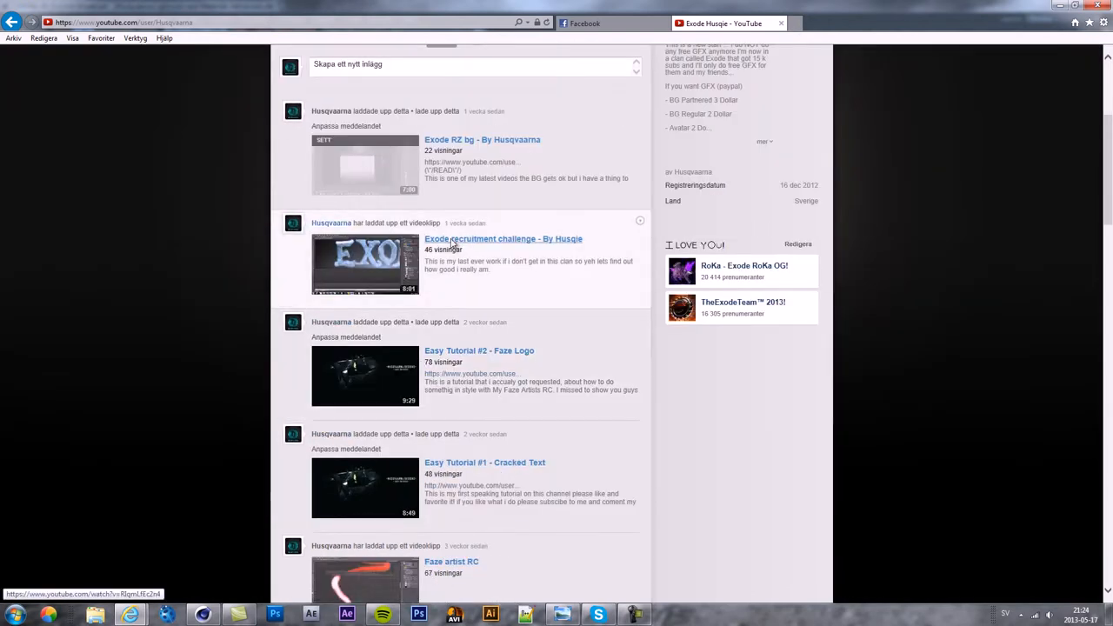
pyautogui.moveTo(453, 245)
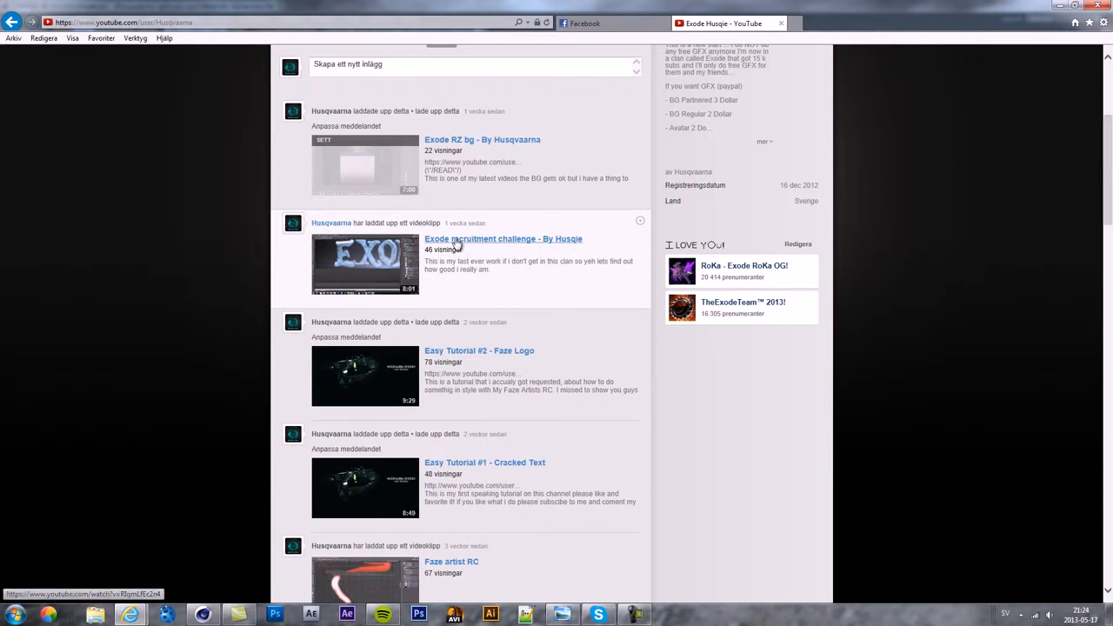
pyautogui.scroll(3)
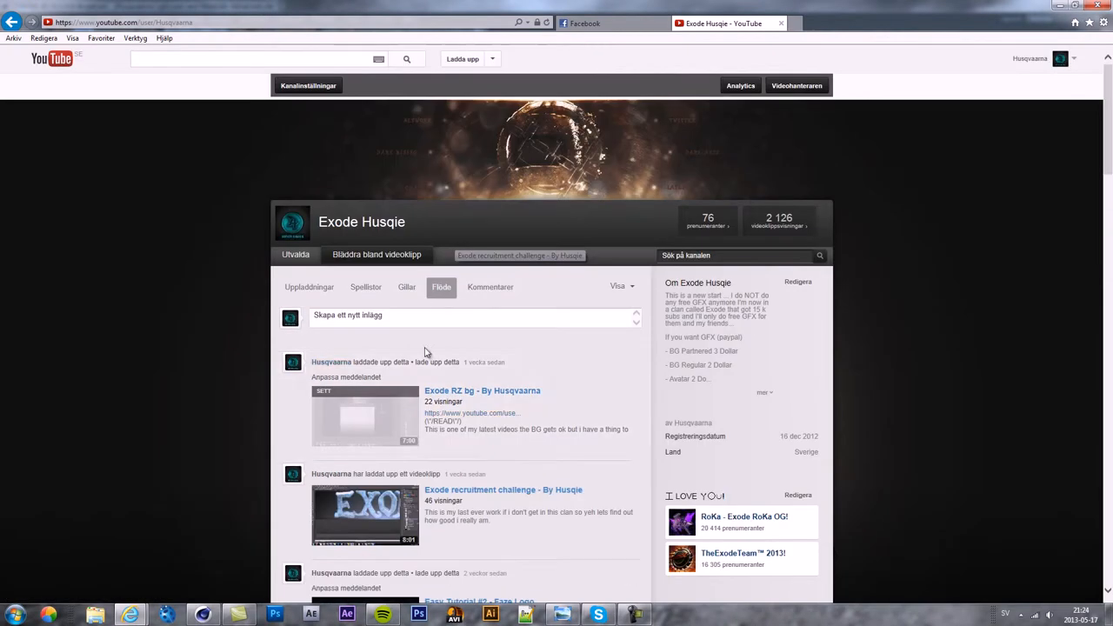
pyautogui.moveTo(471, 394)
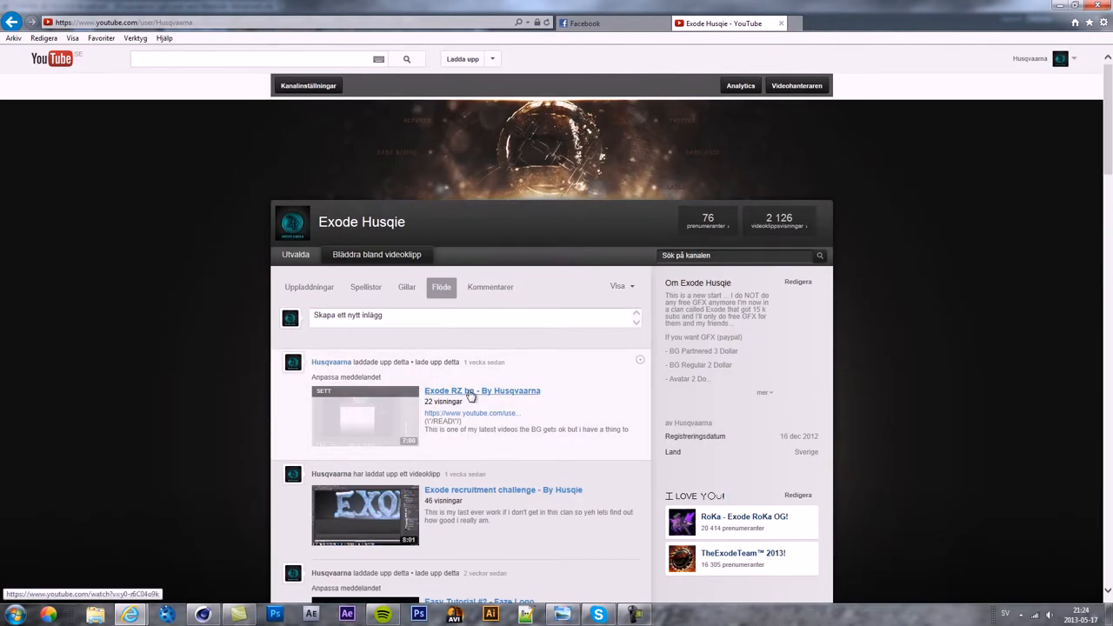
pyautogui.scroll(-3)
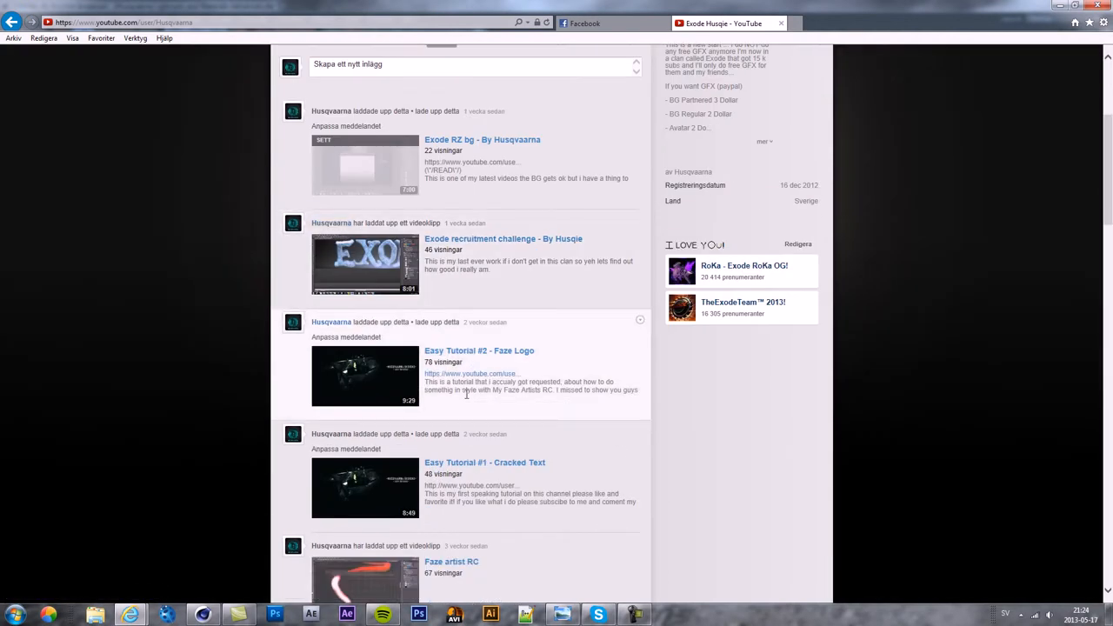
pyautogui.scroll(-3)
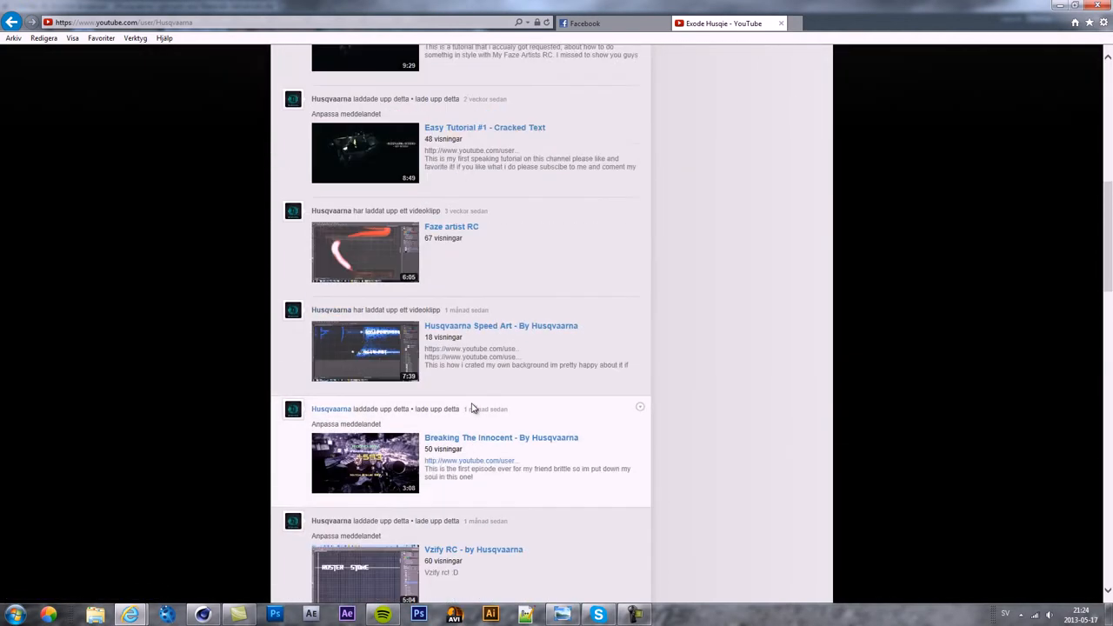
pyautogui.scroll(3)
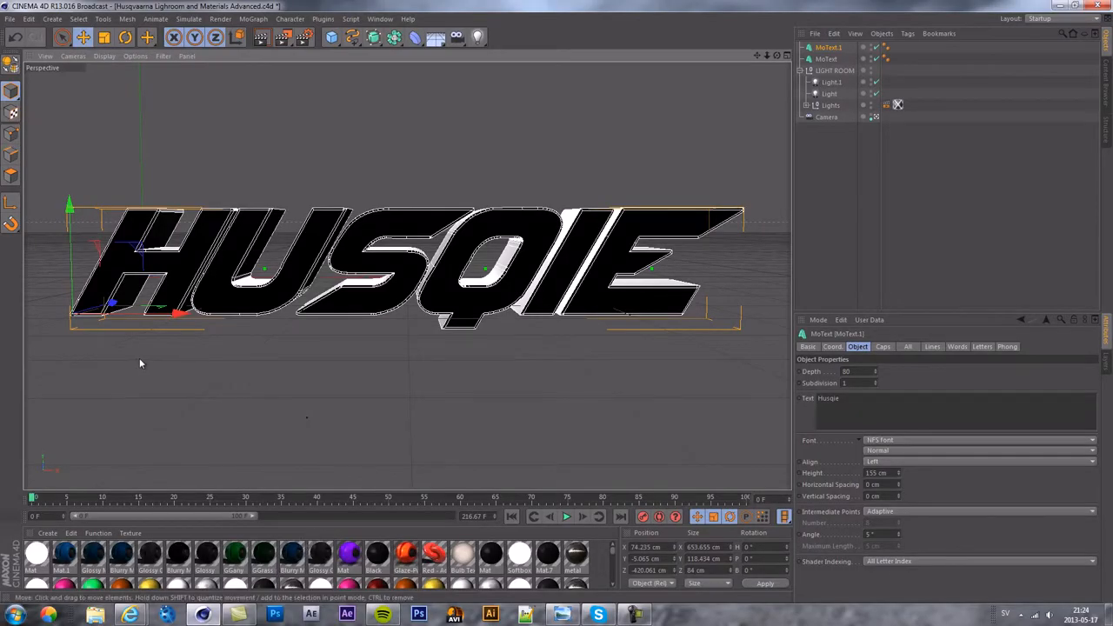
# Step: Lower the HUSQIE MoText depth from 80 to 60 cm, then deselect it
pyautogui.moveTo(180, 313); pyautogui.dragTo(174, 318)
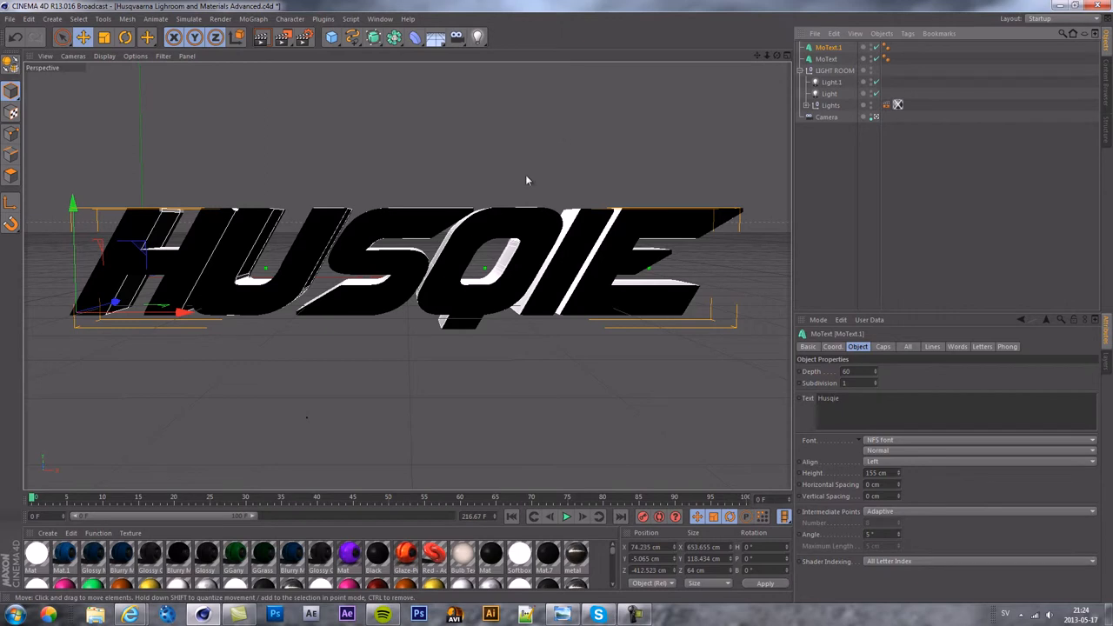
pyautogui.click(883, 346)
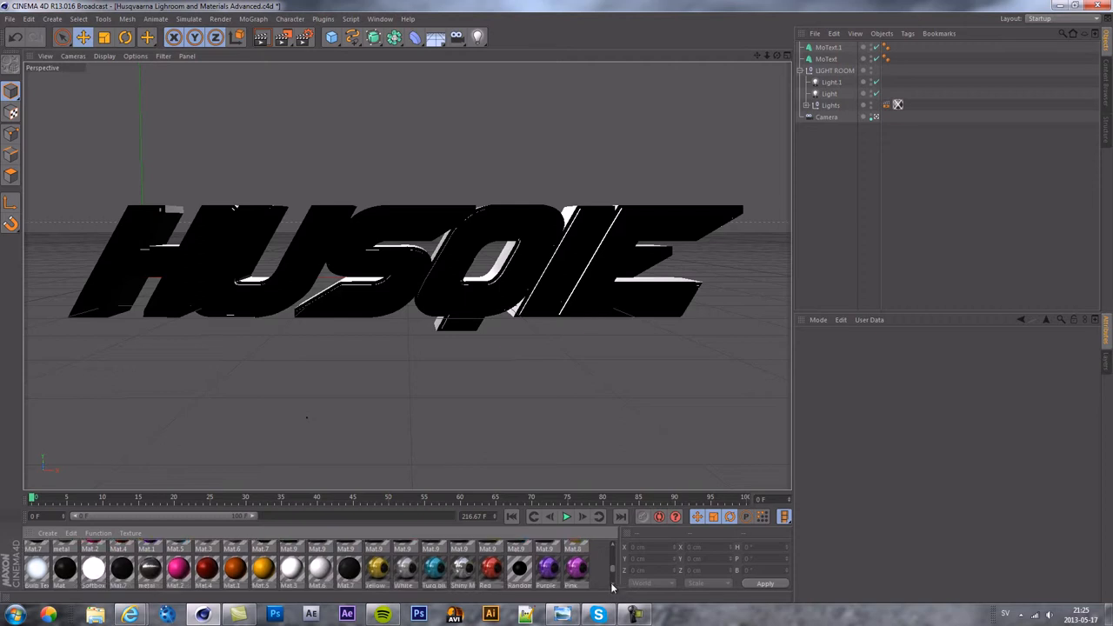
# Step: Drag the Hope Blue material onto the HUSQIE MoText and render the active view
pyautogui.hscroll(3)
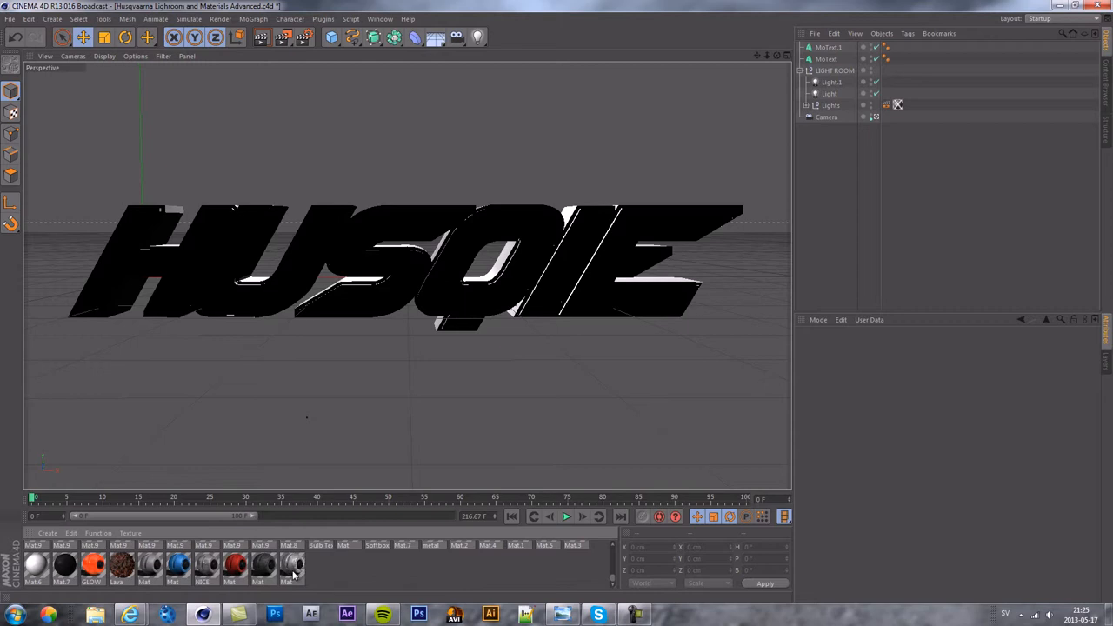
pyautogui.moveTo(287, 570)
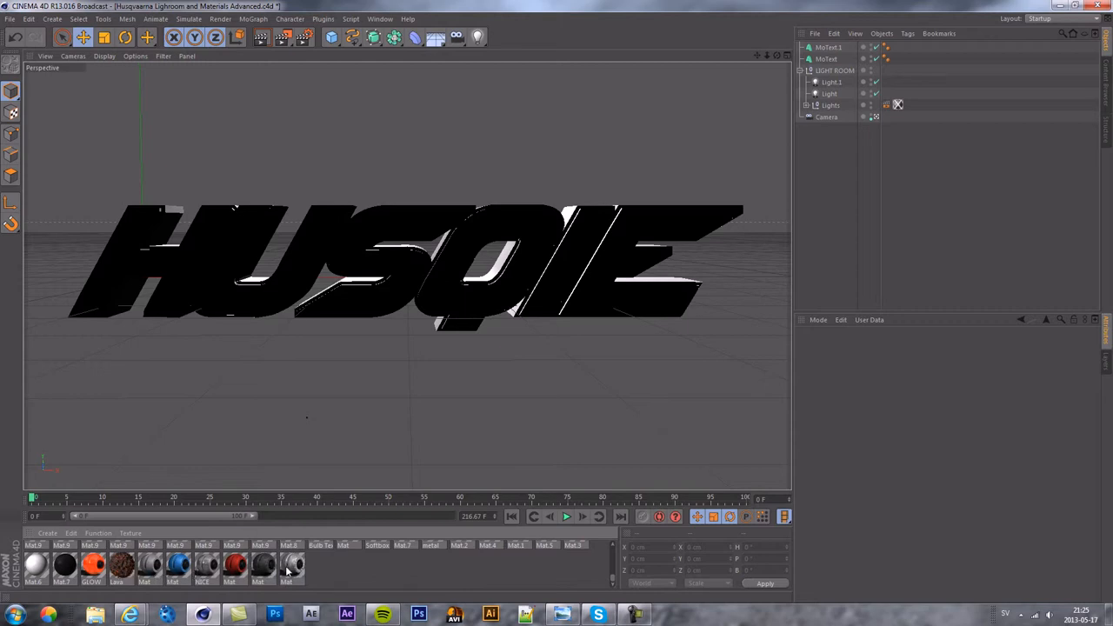
pyautogui.click(291, 565)
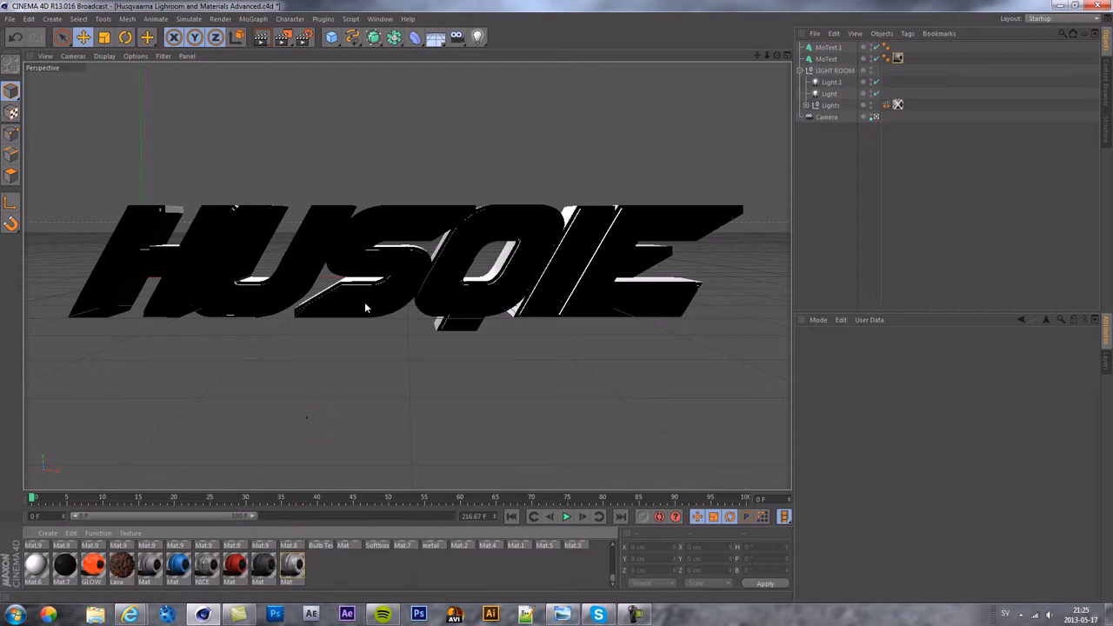
pyautogui.click(898, 105)
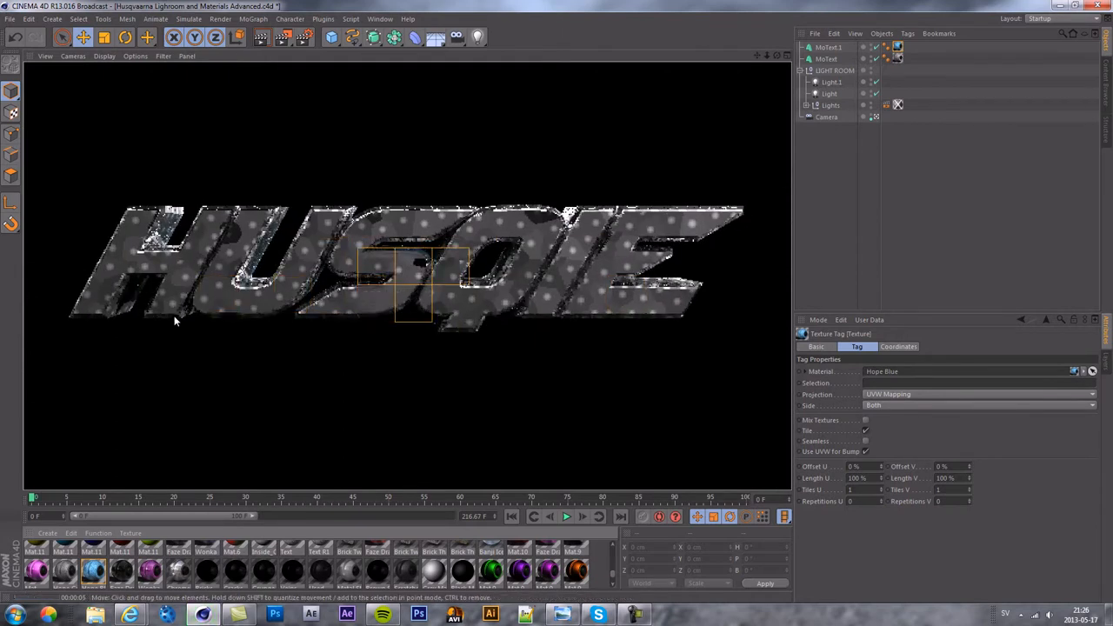
pyautogui.moveTo(413, 287); pyautogui.dragTo(449, 305)
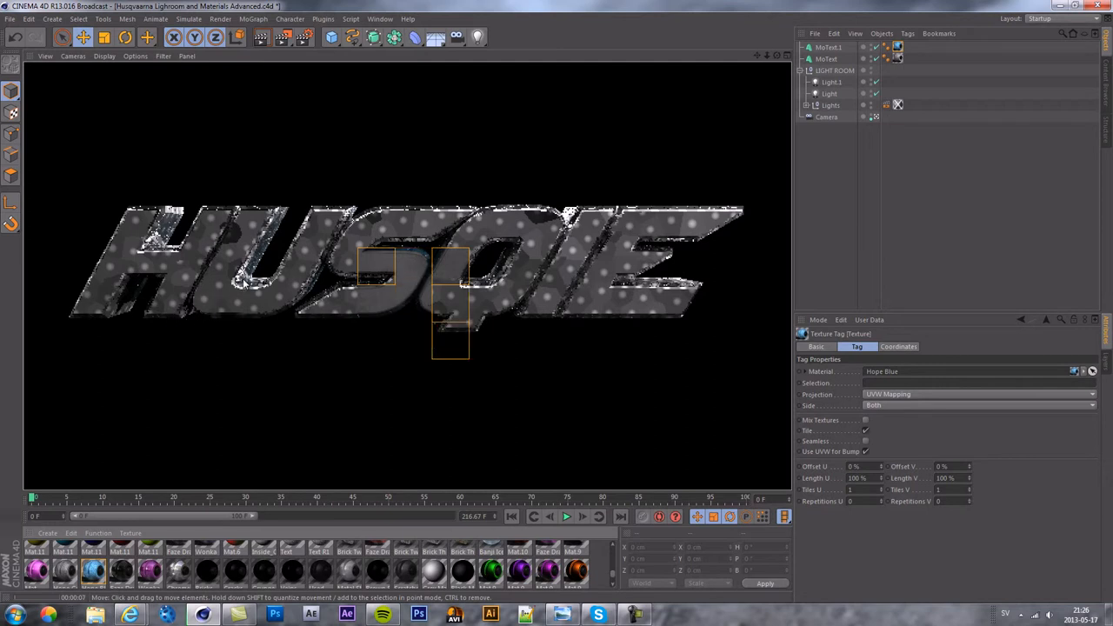
pyautogui.moveTo(450, 300); pyautogui.dragTo(343, 269)
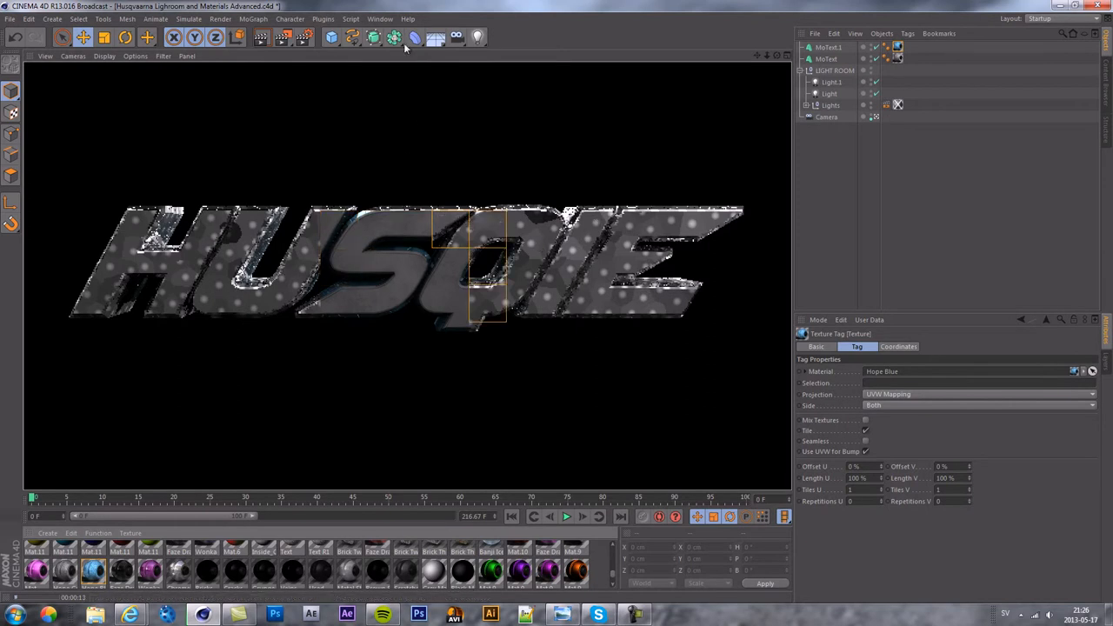
pyautogui.moveTo(305, 37)
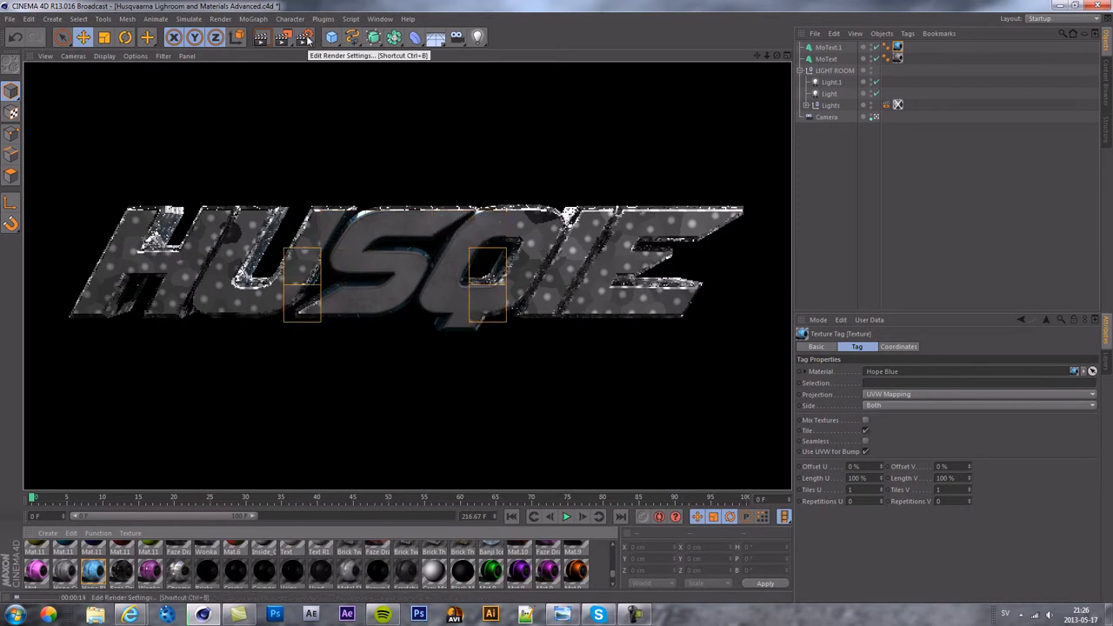
# Step: Open Render Settings and review the Save and Ambient Occlusion options
pyautogui.click(306, 36)
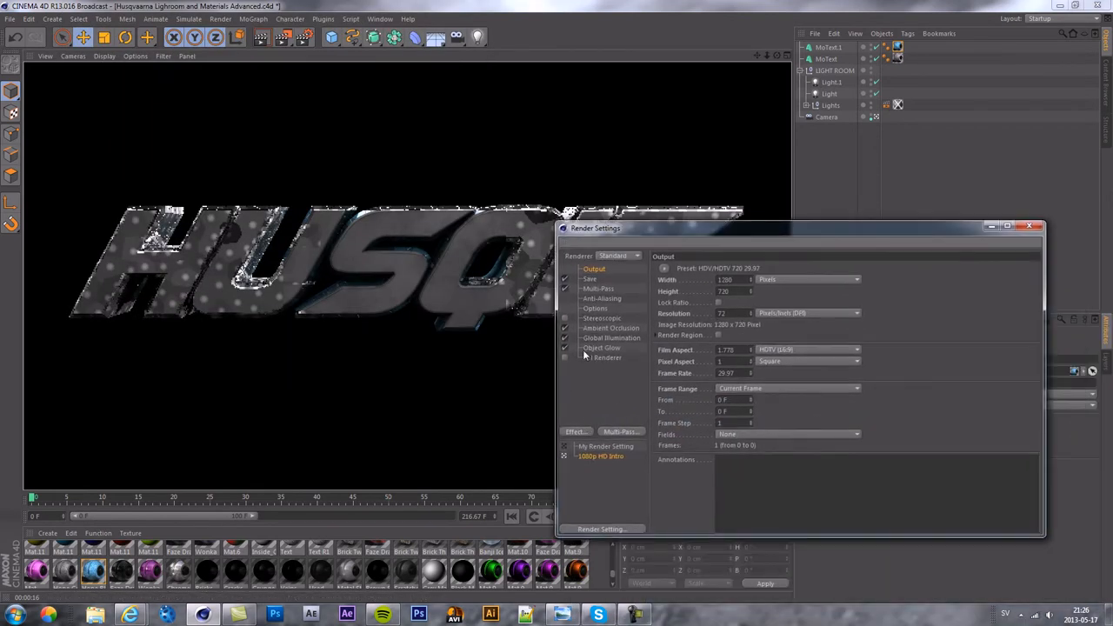
pyautogui.click(575, 432)
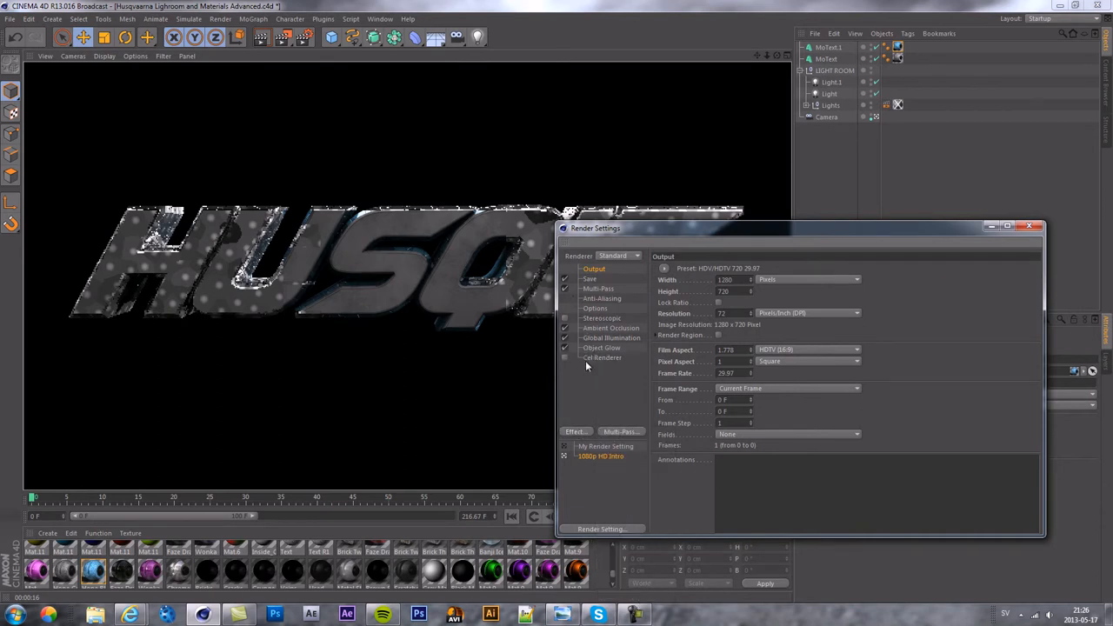
pyautogui.moveTo(617, 273)
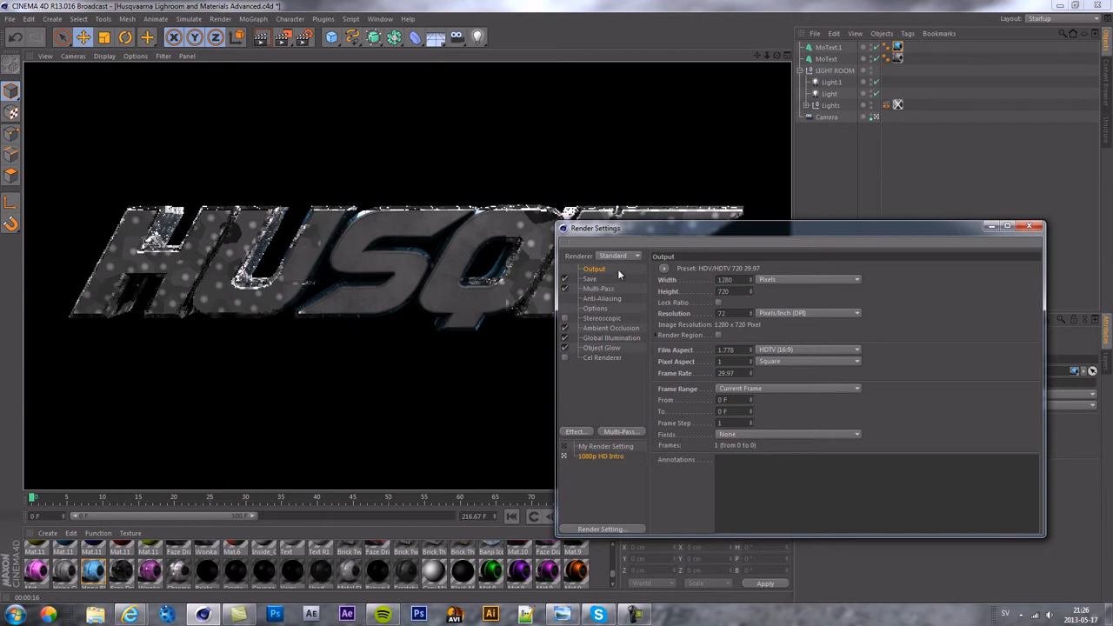
pyautogui.click(590, 278)
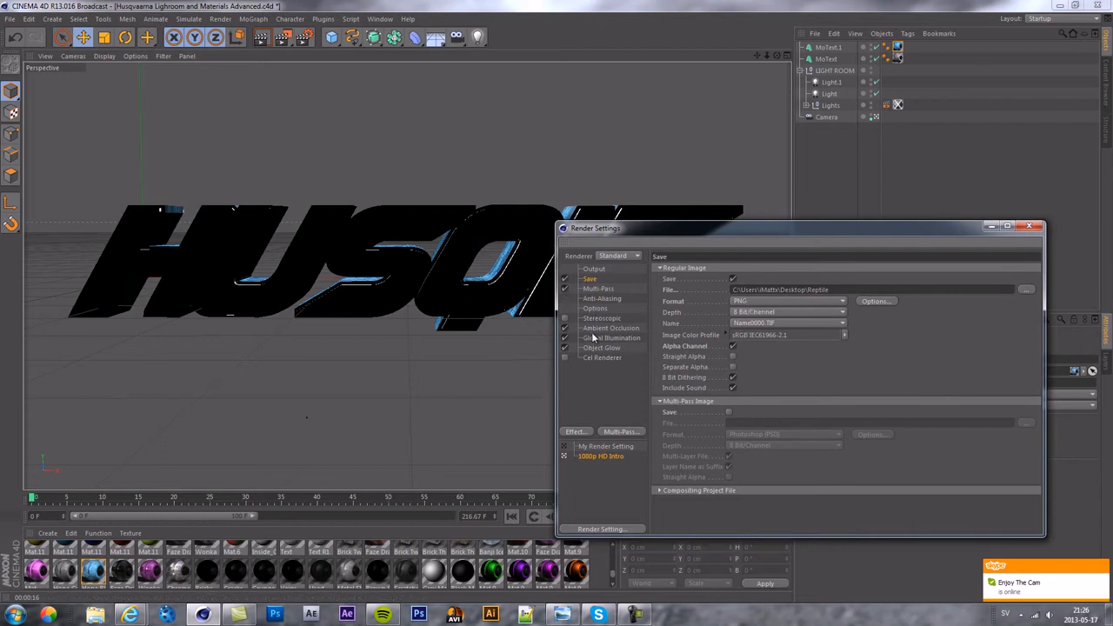
pyautogui.click(633, 615)
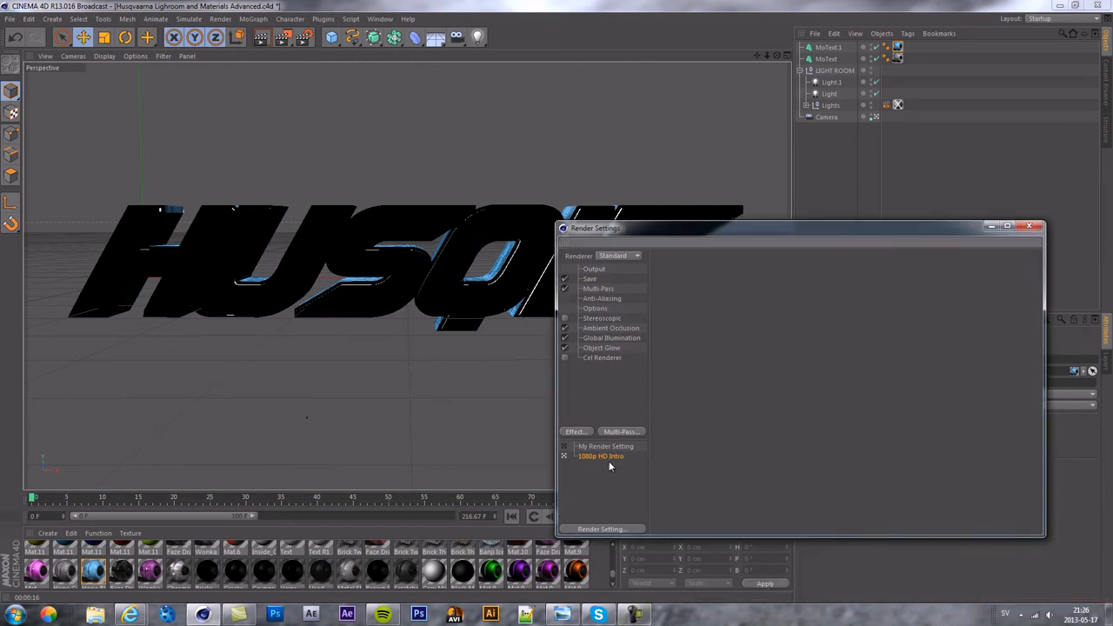
pyautogui.click(612, 328)
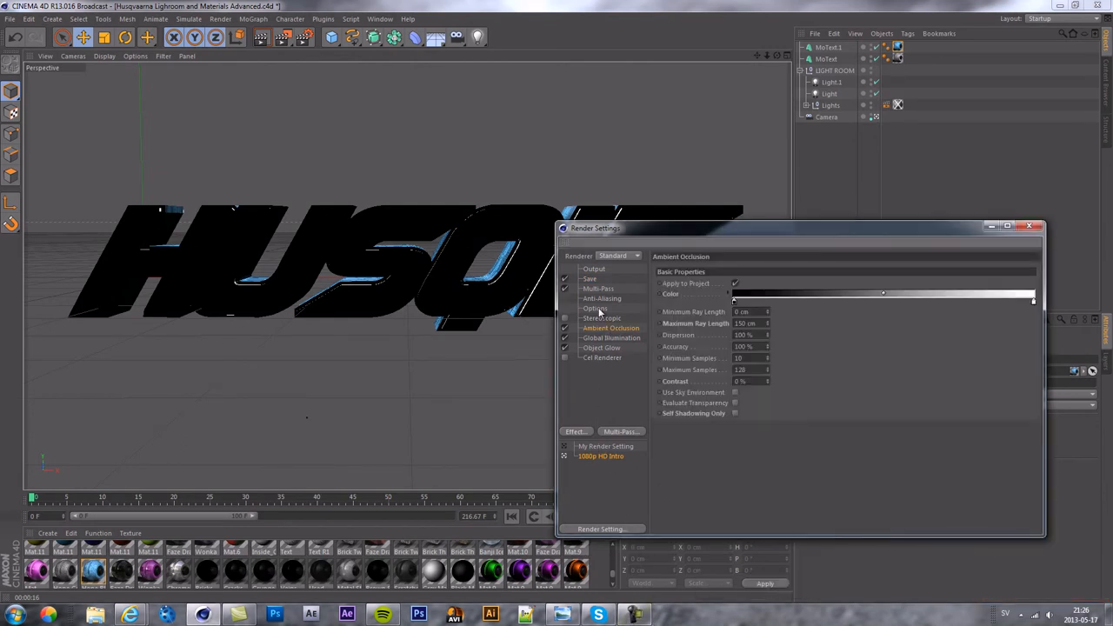
pyautogui.click(602, 347)
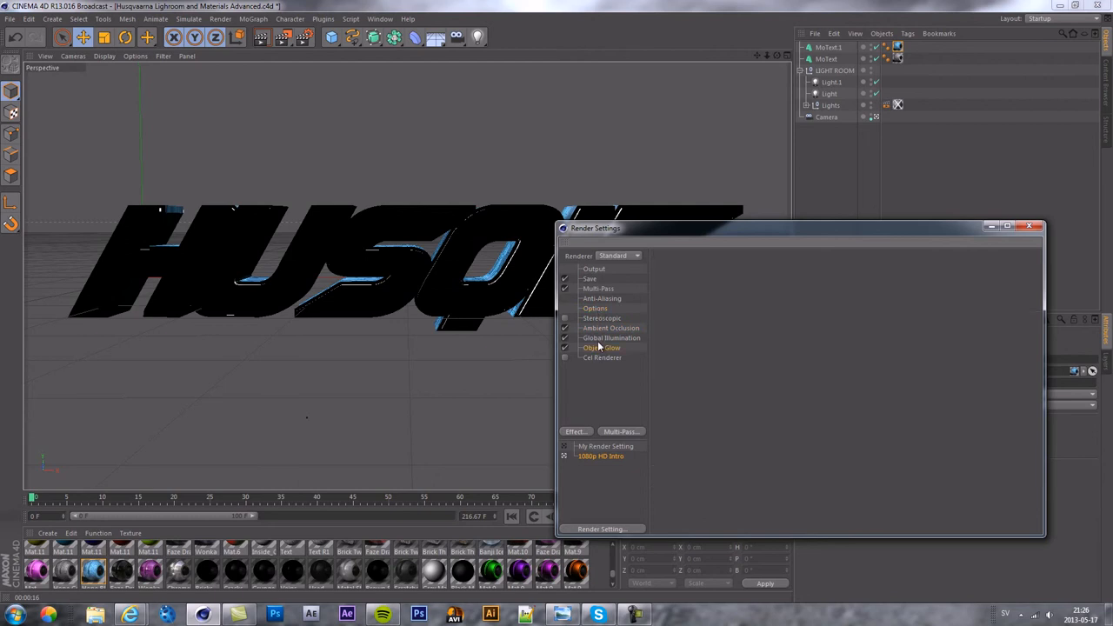
pyautogui.click(610, 328)
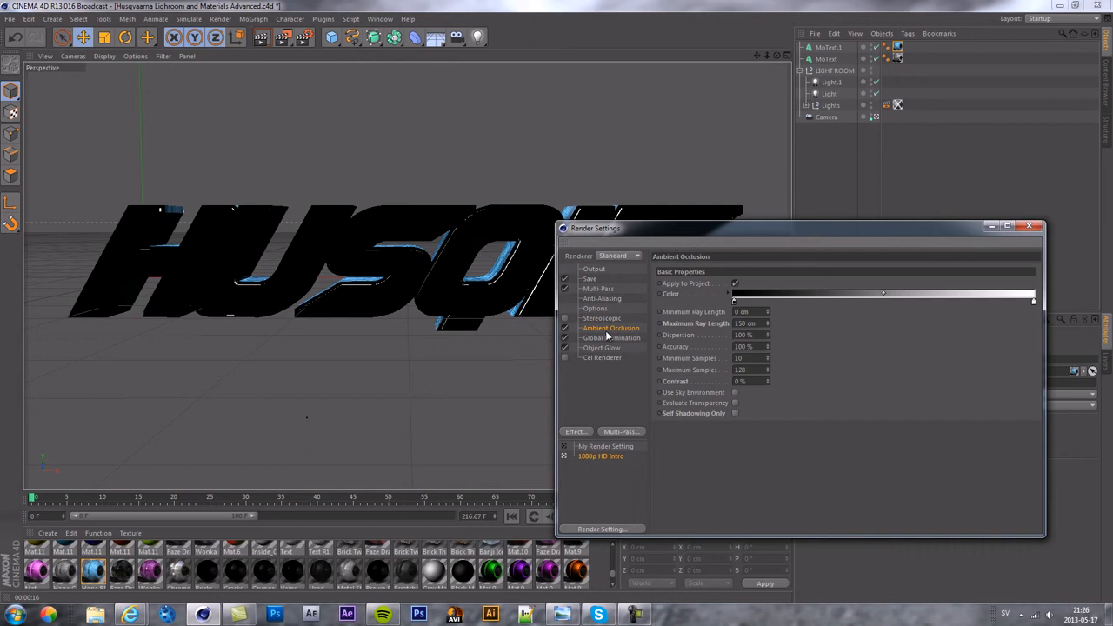
pyautogui.moveTo(609, 348)
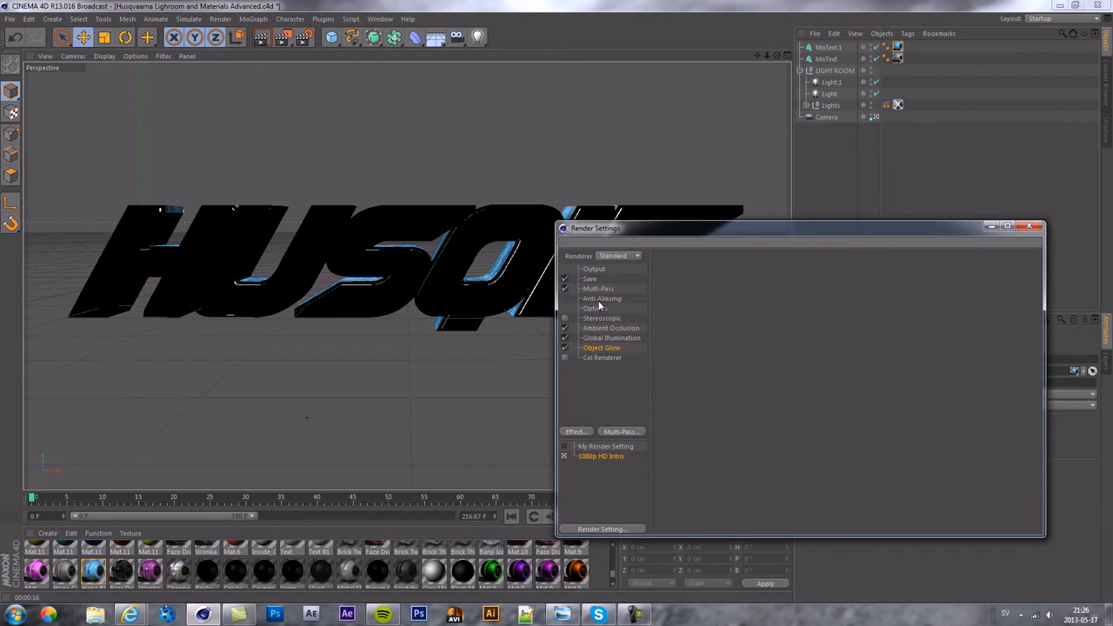
# Step: Set anti-aliasing Min Level 2x2 and Max Level 4x4, then close the window
pyautogui.click(602, 298)
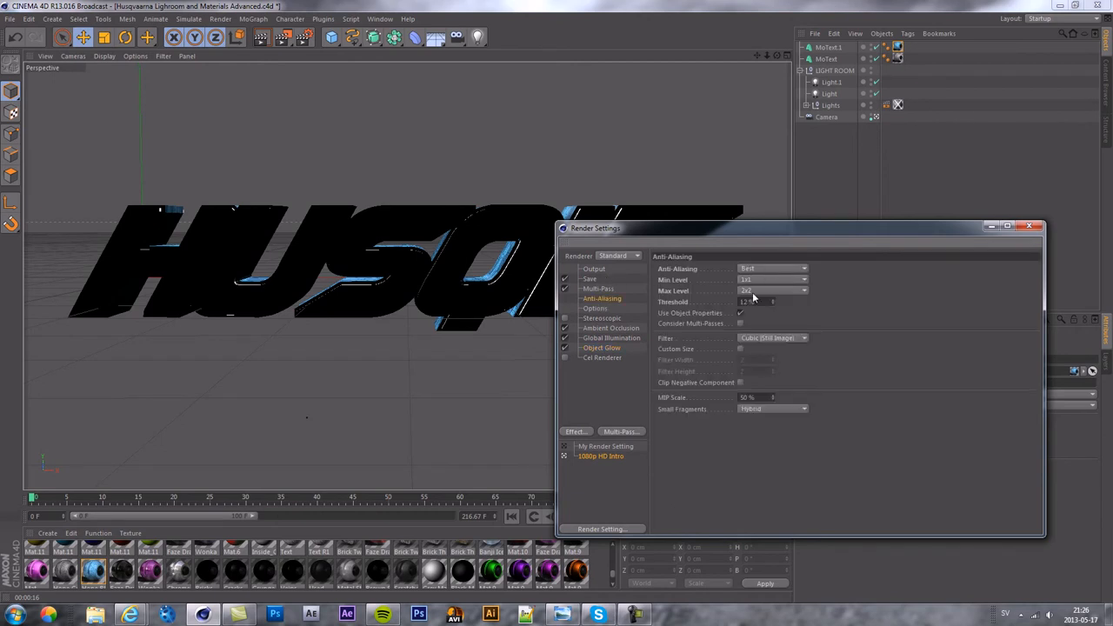
pyautogui.click(772, 290)
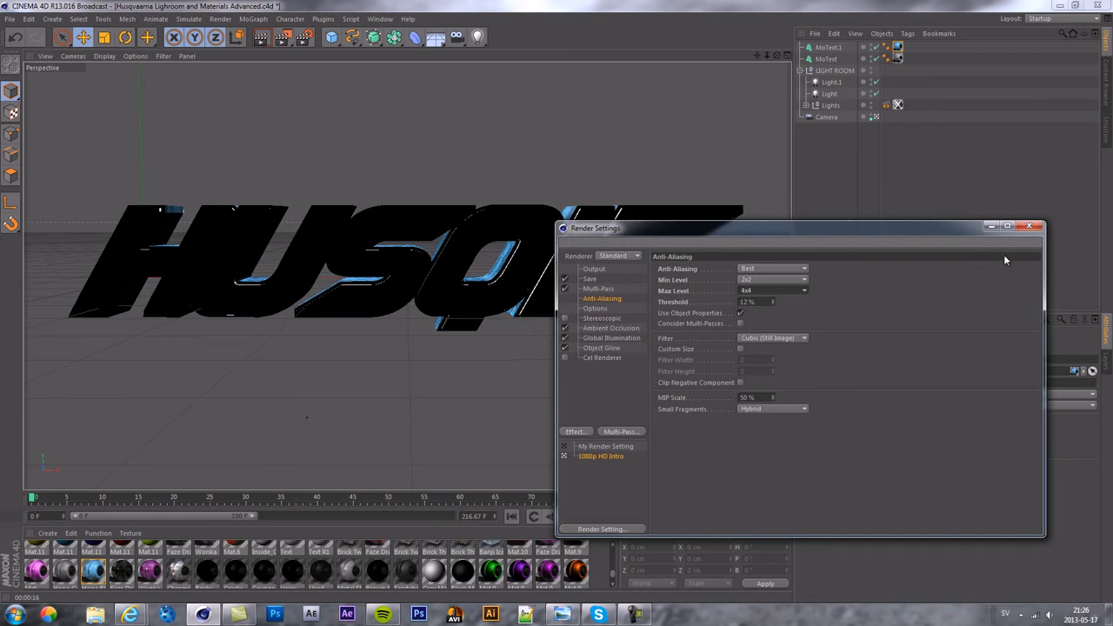
pyautogui.click(1036, 227)
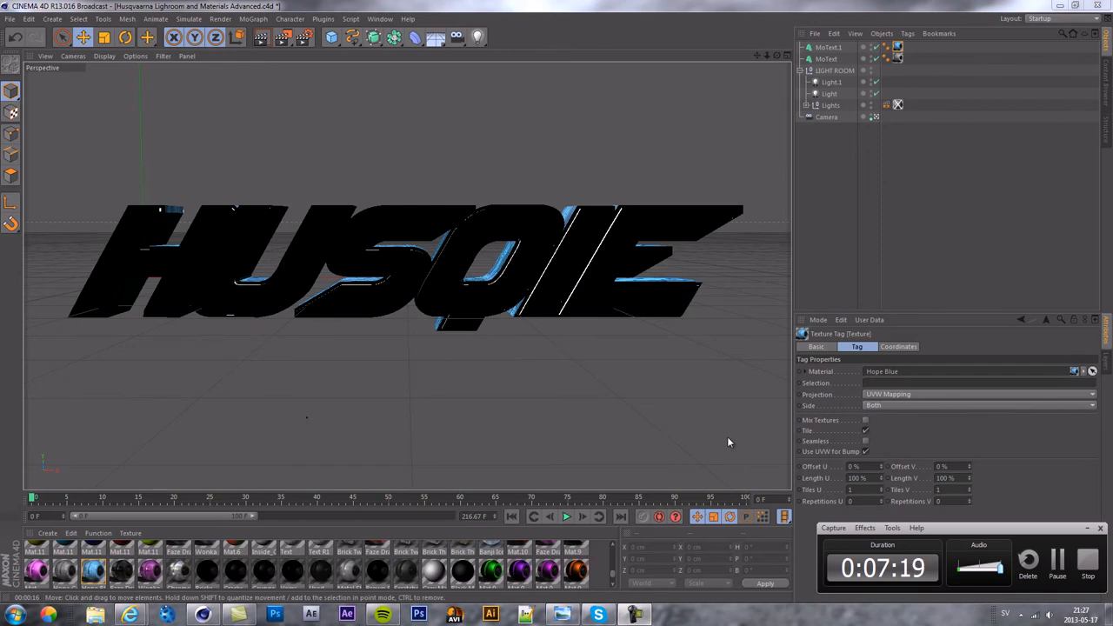
pyautogui.moveTo(1006, 613)
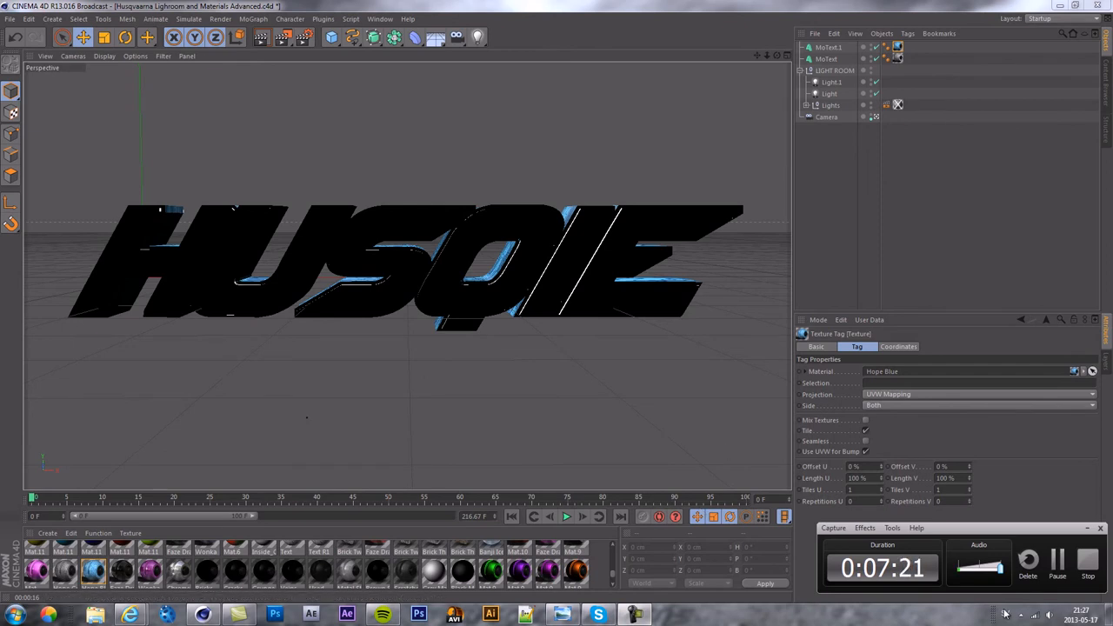